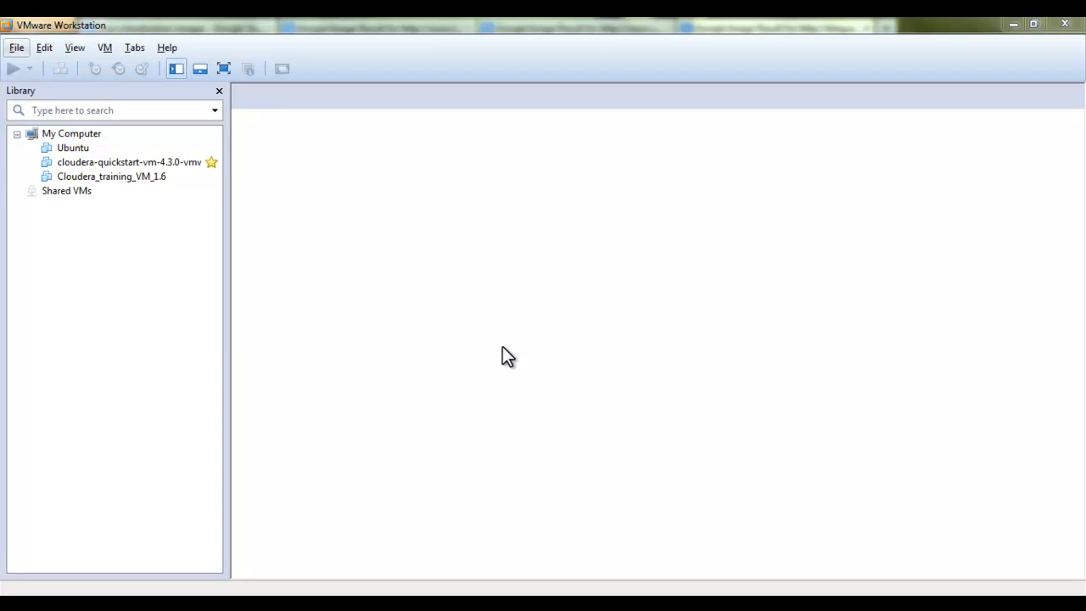
pyautogui.moveTo(520, 365)
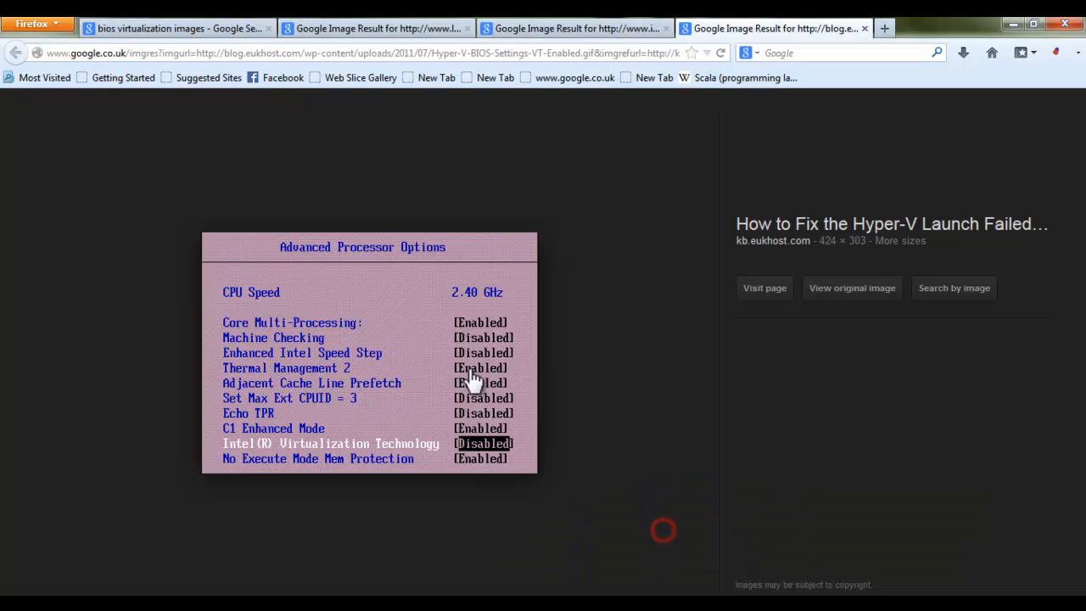
pyautogui.moveTo(318, 458)
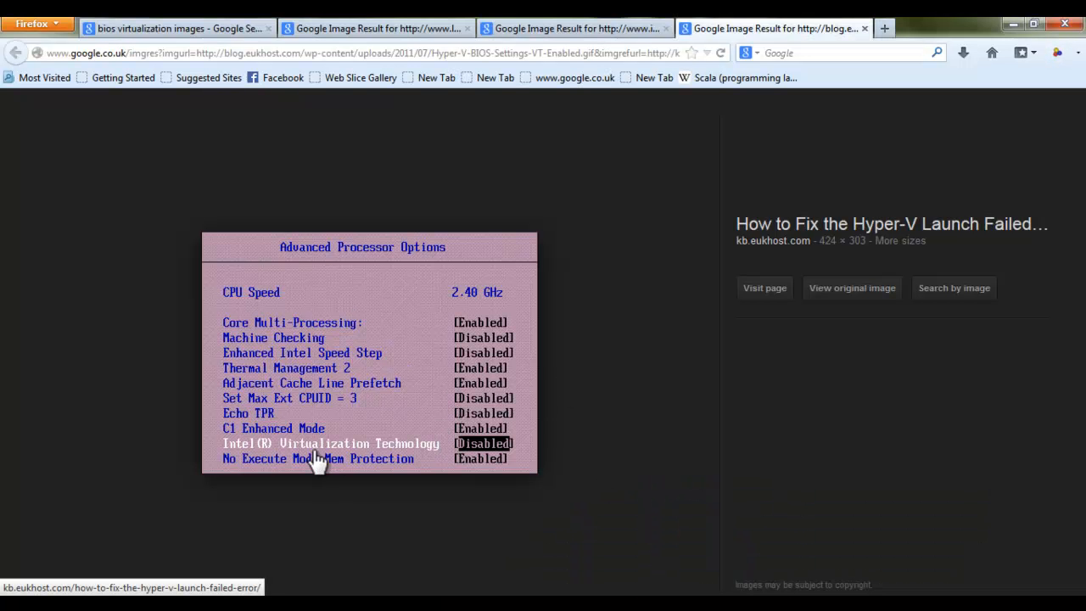
pyautogui.moveTo(372, 462)
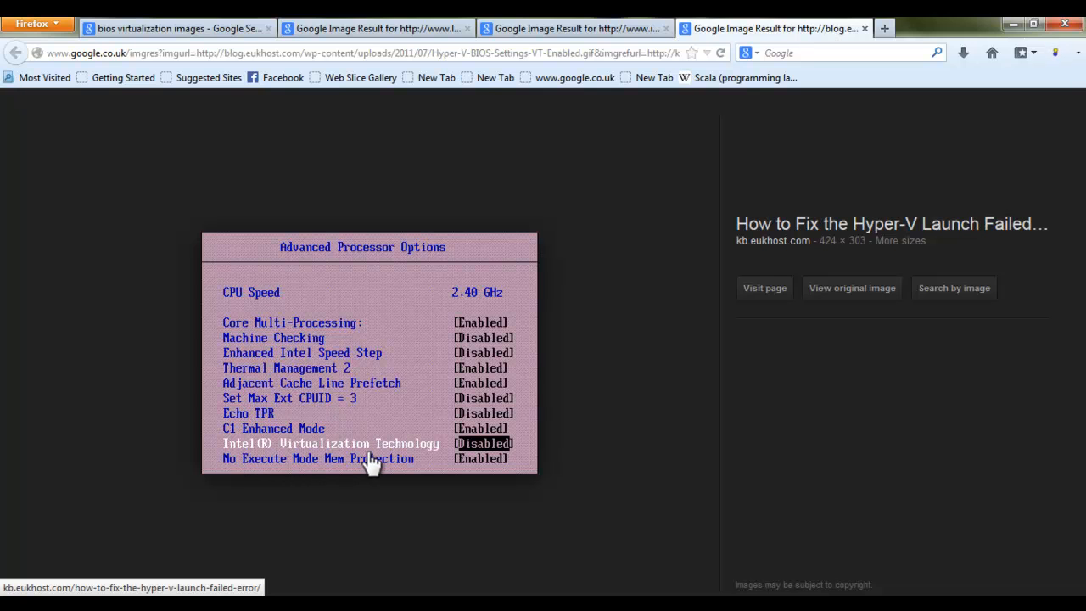
pyautogui.moveTo(493, 462)
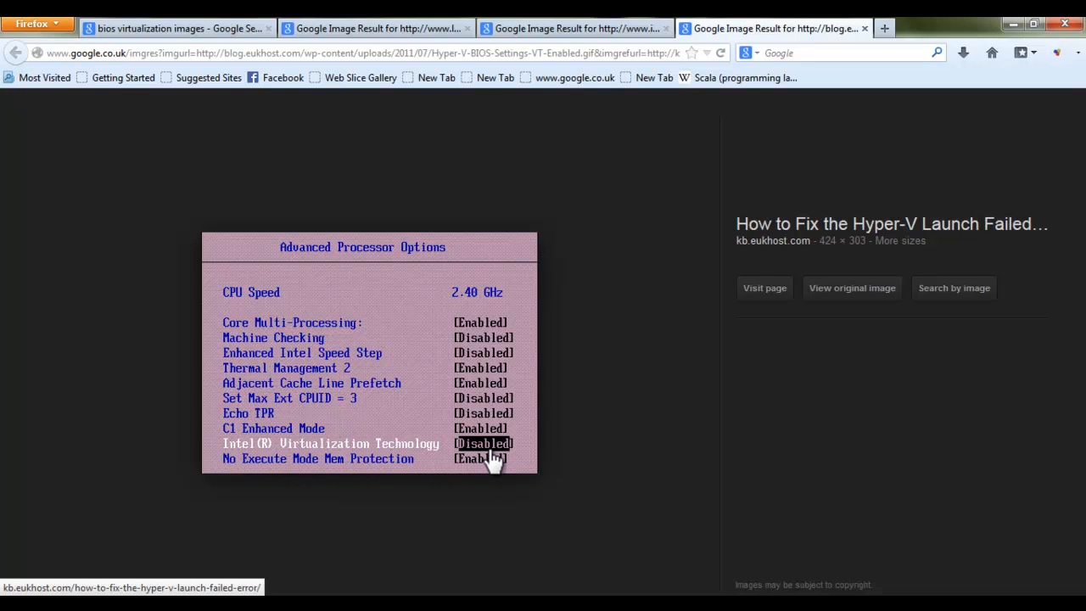
pyautogui.moveTo(526, 422)
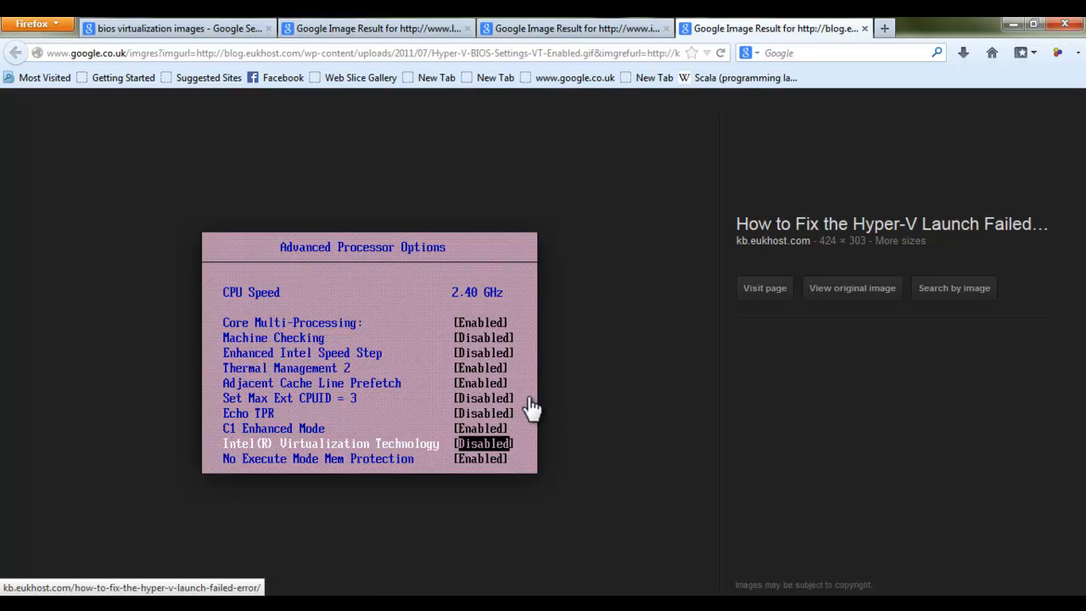
pyautogui.moveTo(496, 416)
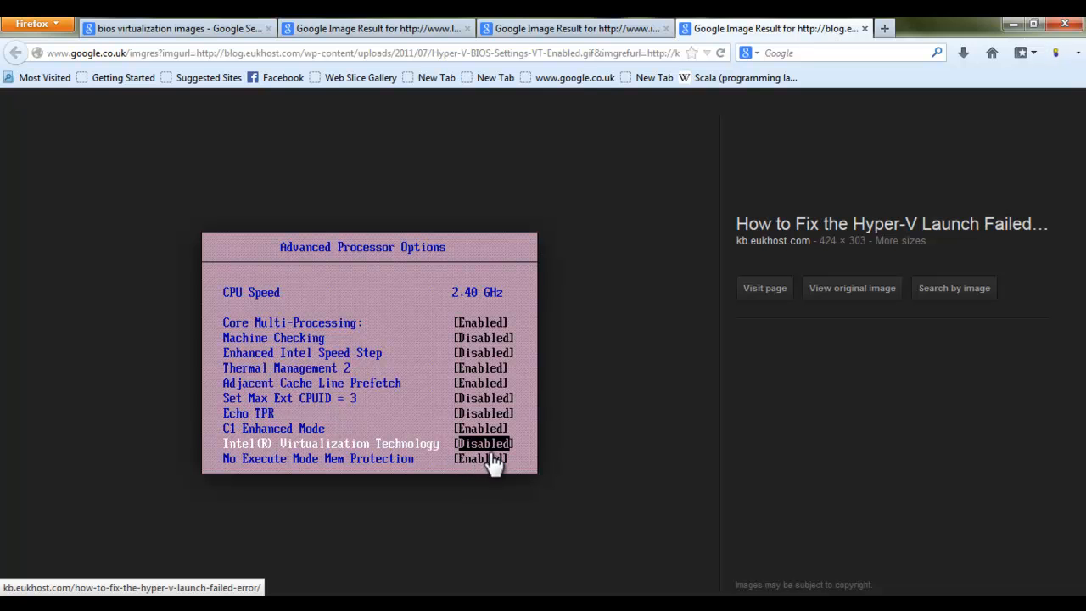
pyautogui.moveTo(519, 401)
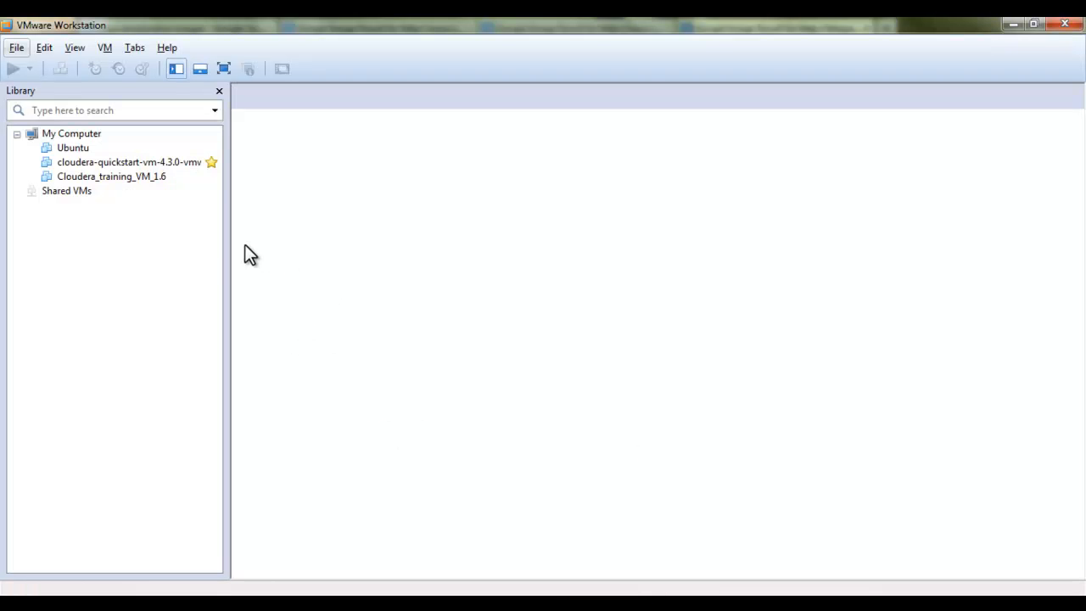
pyautogui.moveTo(200, 251)
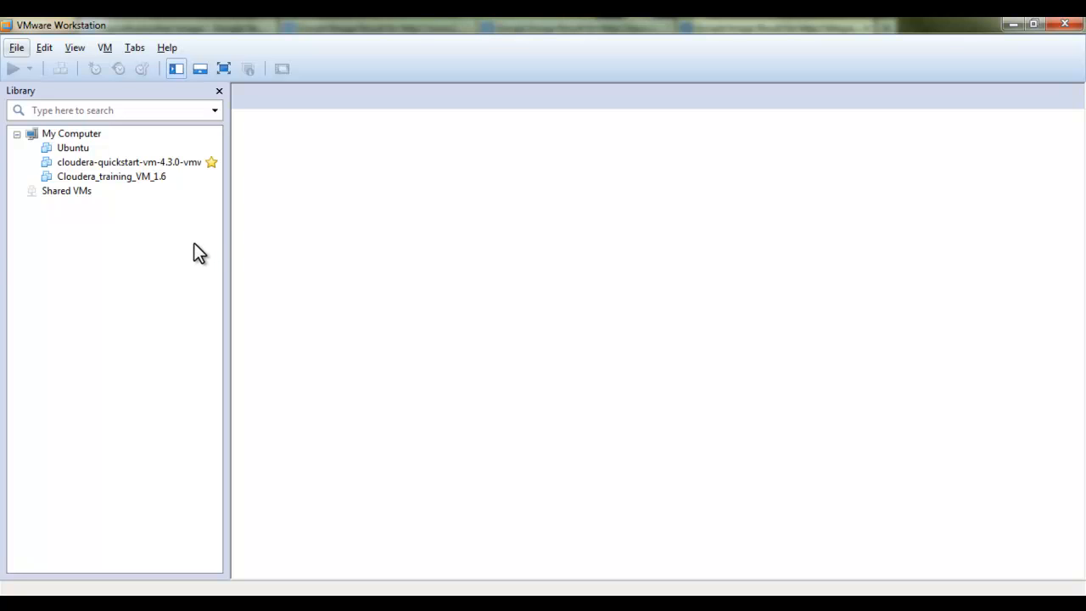
pyautogui.moveTo(182, 183)
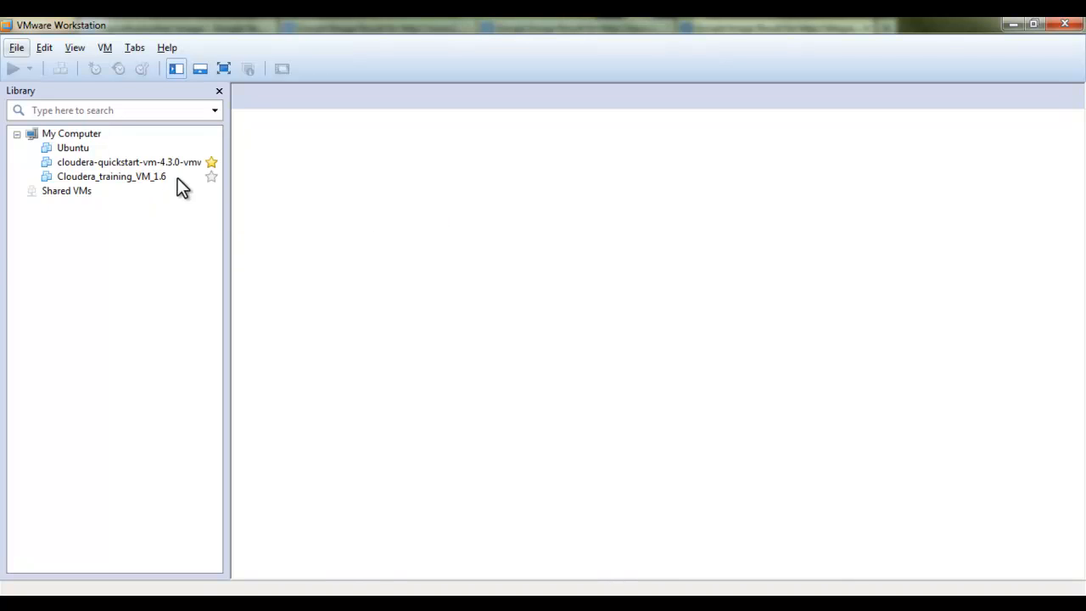
pyautogui.moveTo(180, 217)
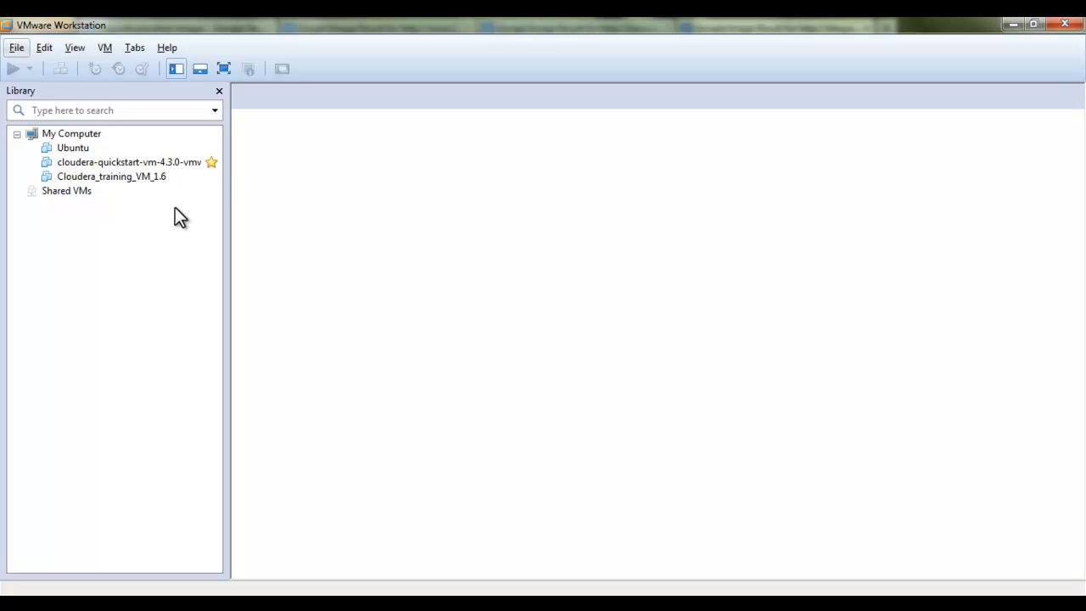
pyautogui.moveTo(190, 246)
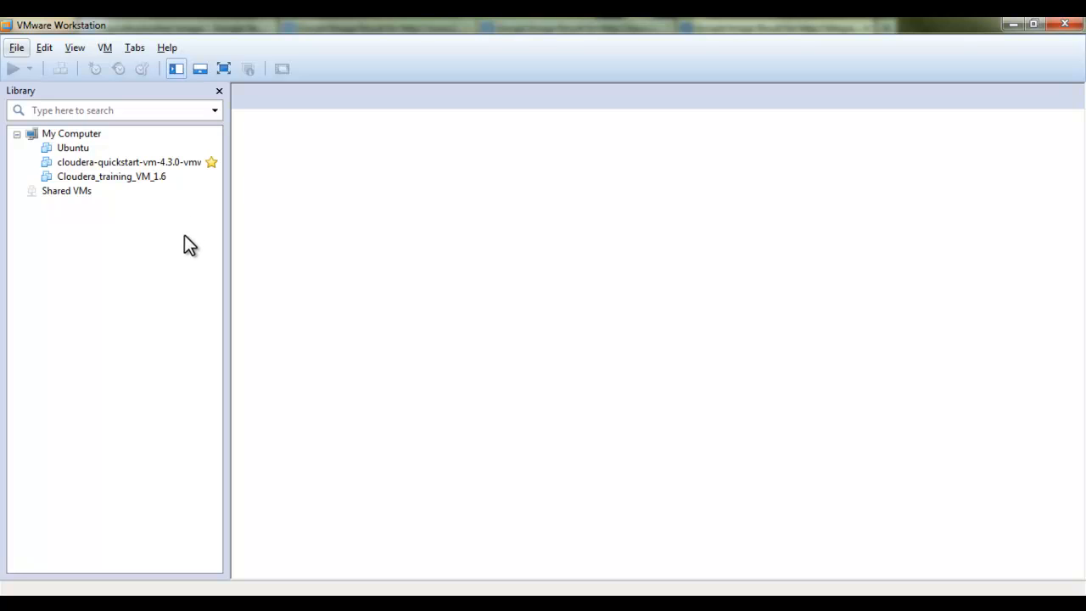
# Open the File menu in VMware Workstation
pyautogui.click(15, 47)
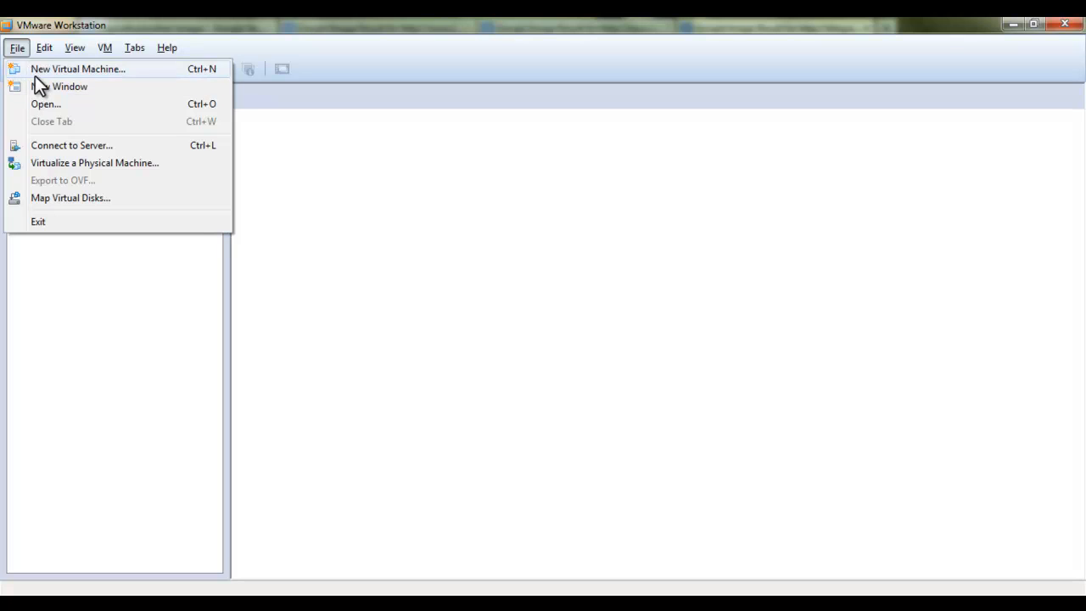
# Start the New Virtual Machine wizard with the Typical configuration
pyautogui.click(77, 69)
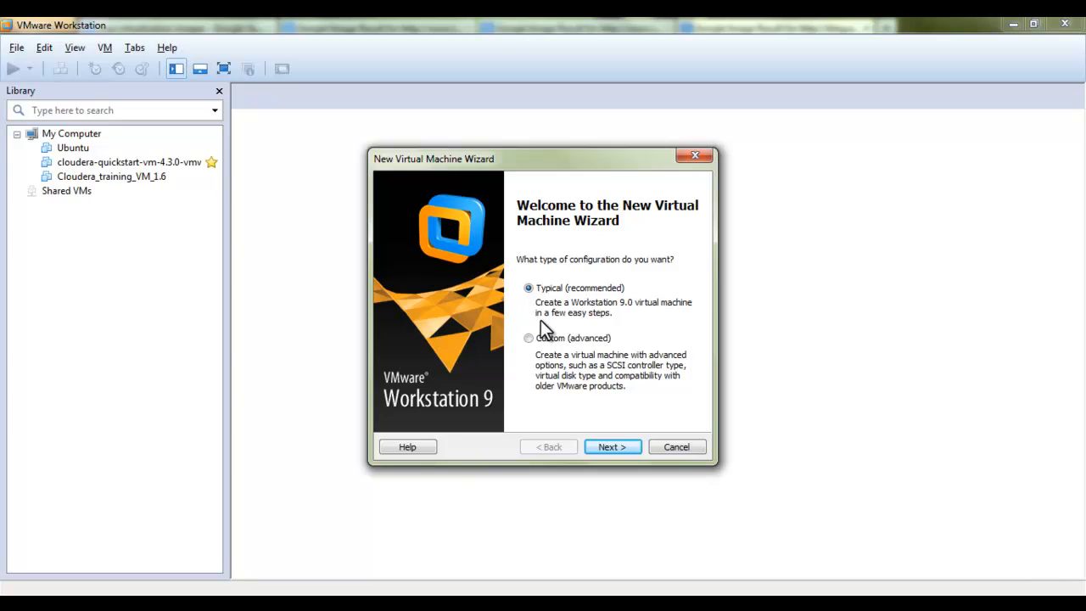
pyautogui.moveTo(545, 330)
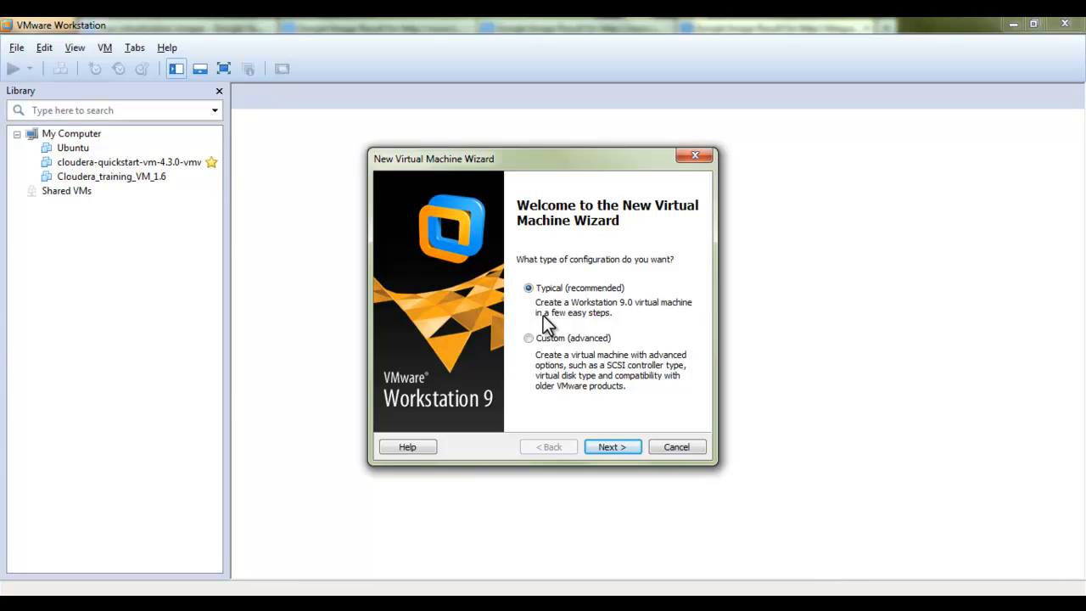
pyautogui.moveTo(548, 318)
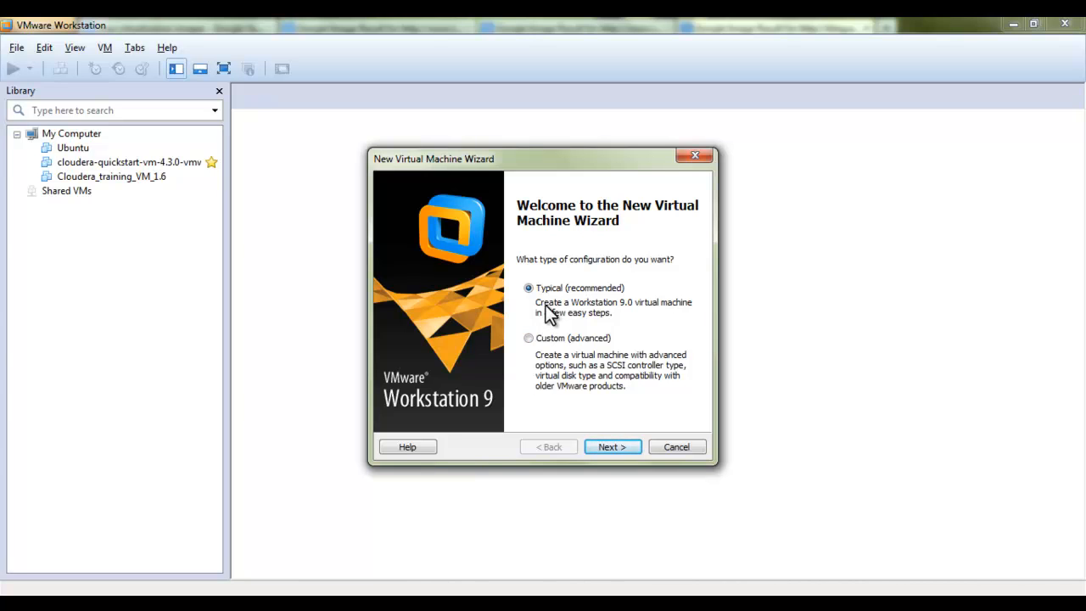
pyautogui.click(612, 447)
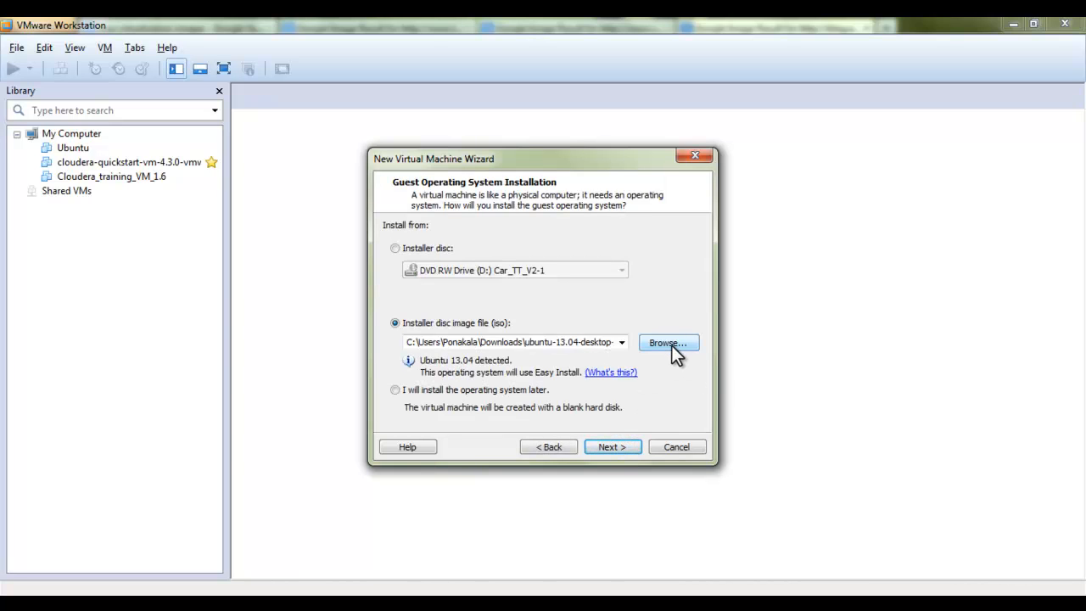
pyautogui.moveTo(662, 351)
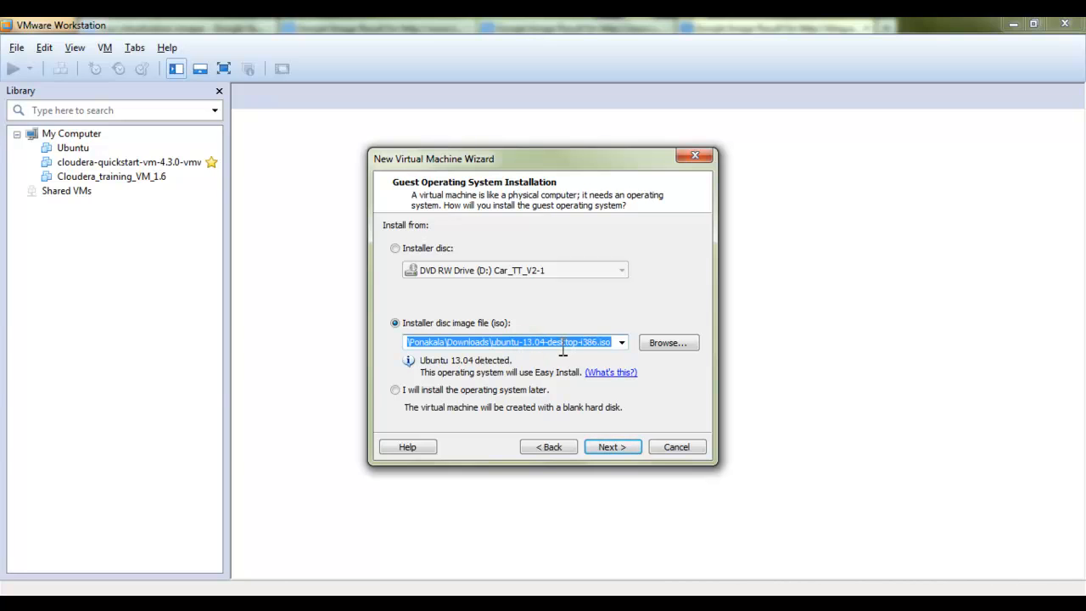
pyautogui.moveTo(668, 346)
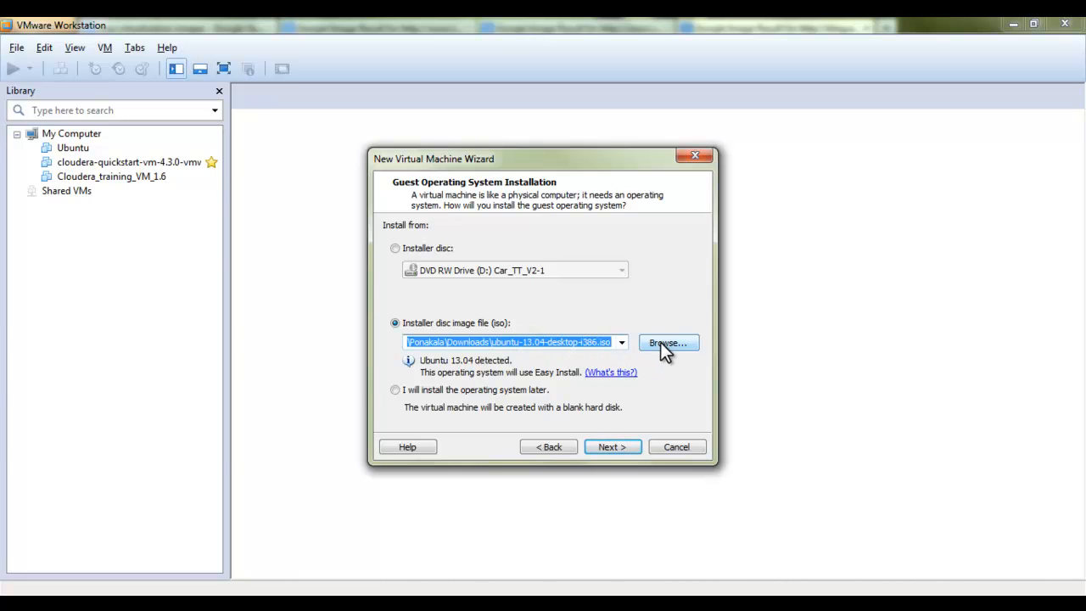
# Choose ubuntu-12.04.3-desktop-i386.iso from Downloads as the installer disc image
pyautogui.click(668, 342)
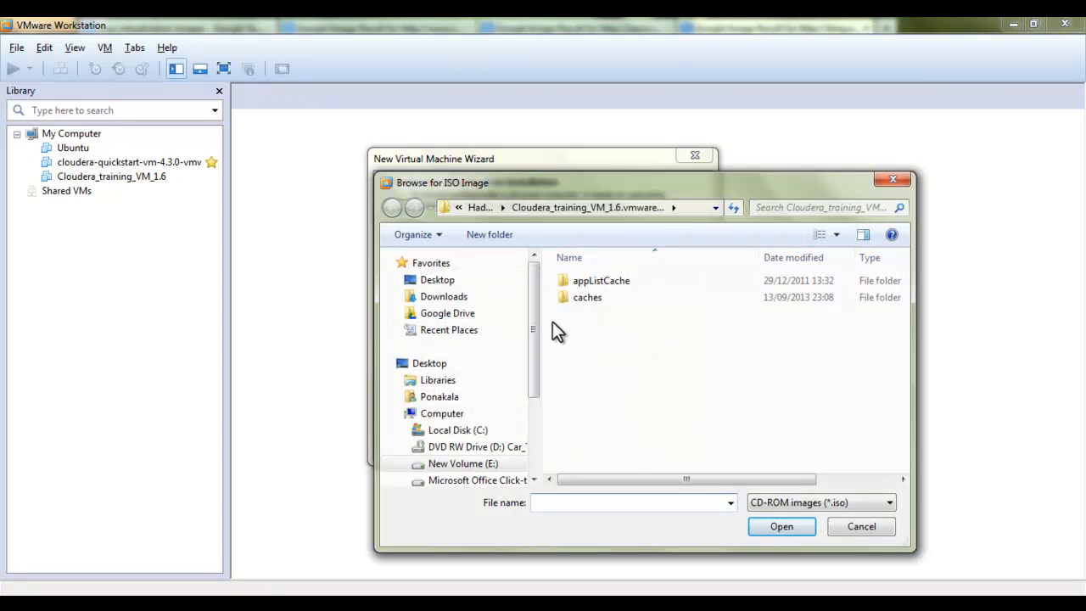
pyautogui.click(443, 296)
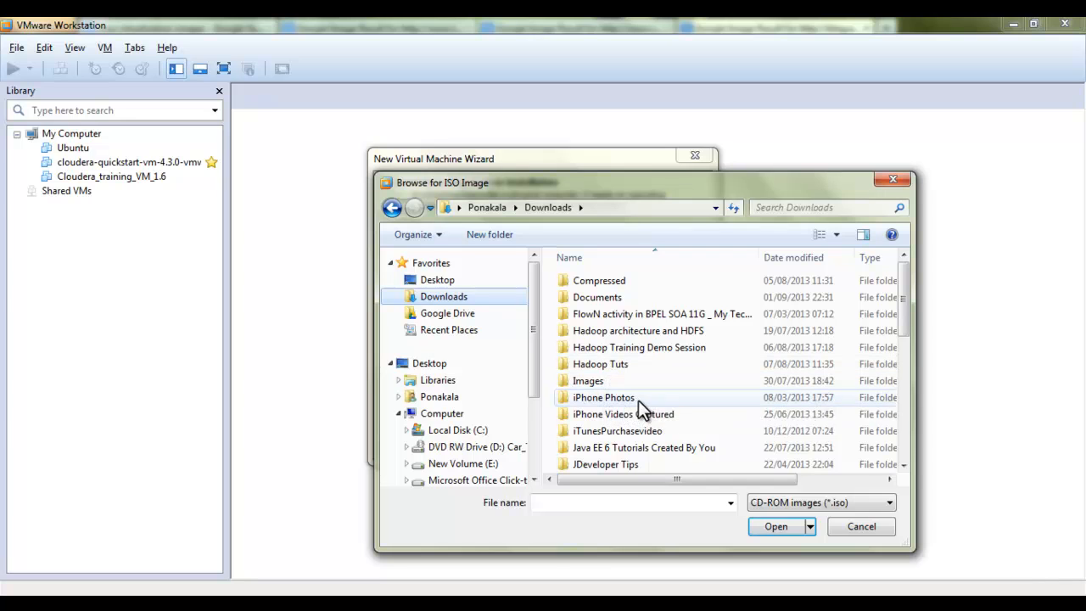
pyautogui.click(630, 502)
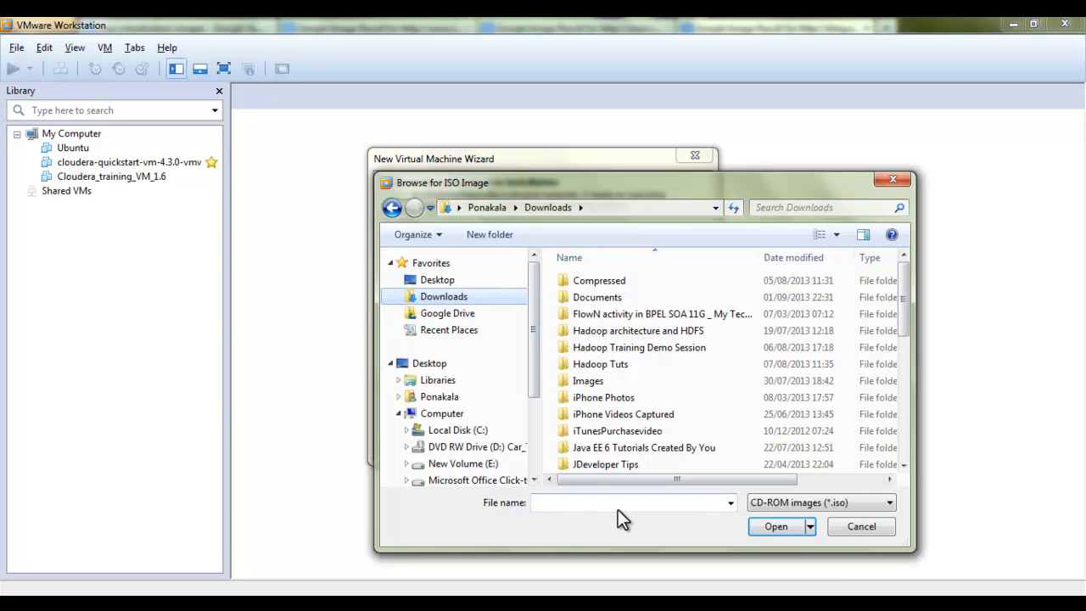
pyautogui.write('u')
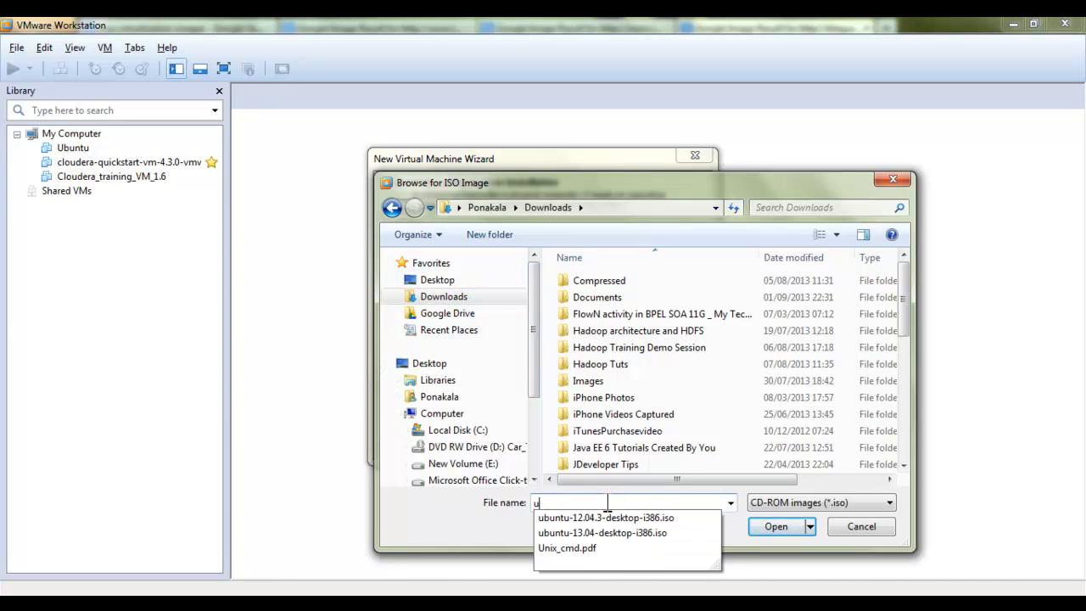
pyautogui.moveTo(605, 518)
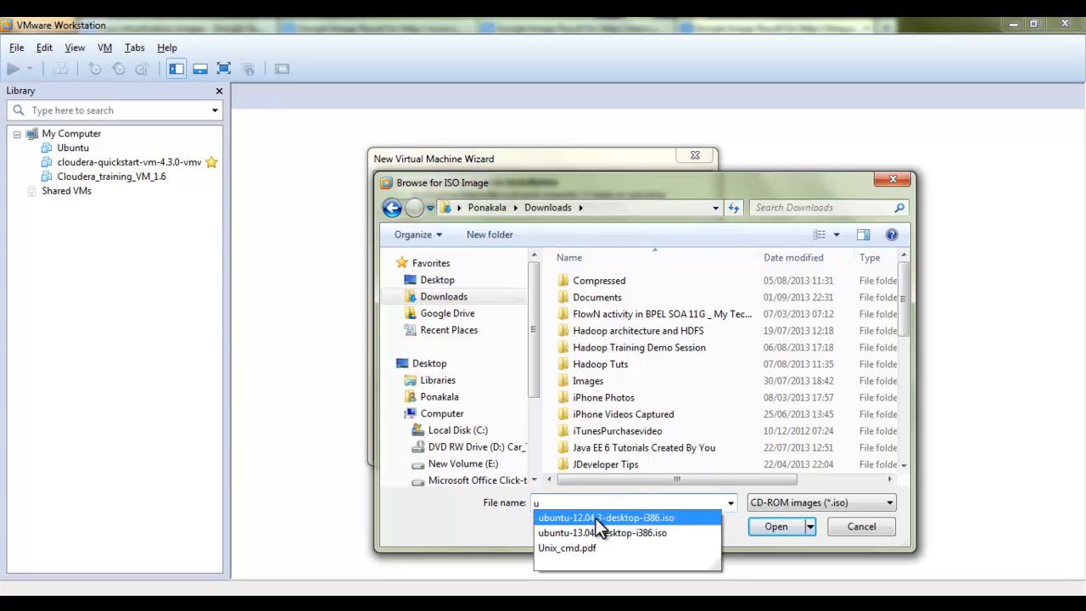
pyautogui.click(605, 518)
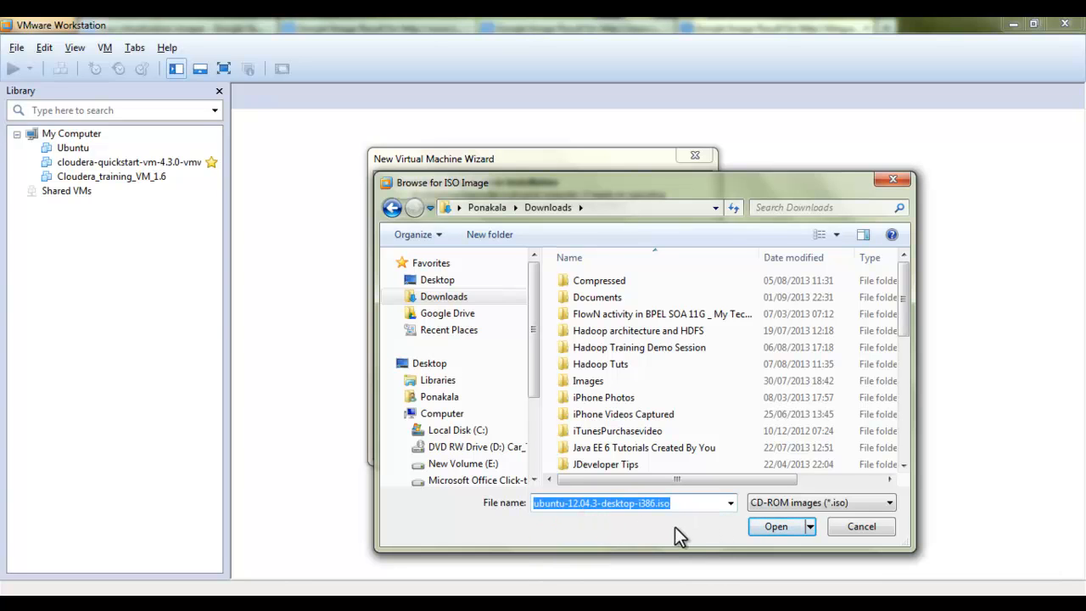
pyautogui.click(775, 526)
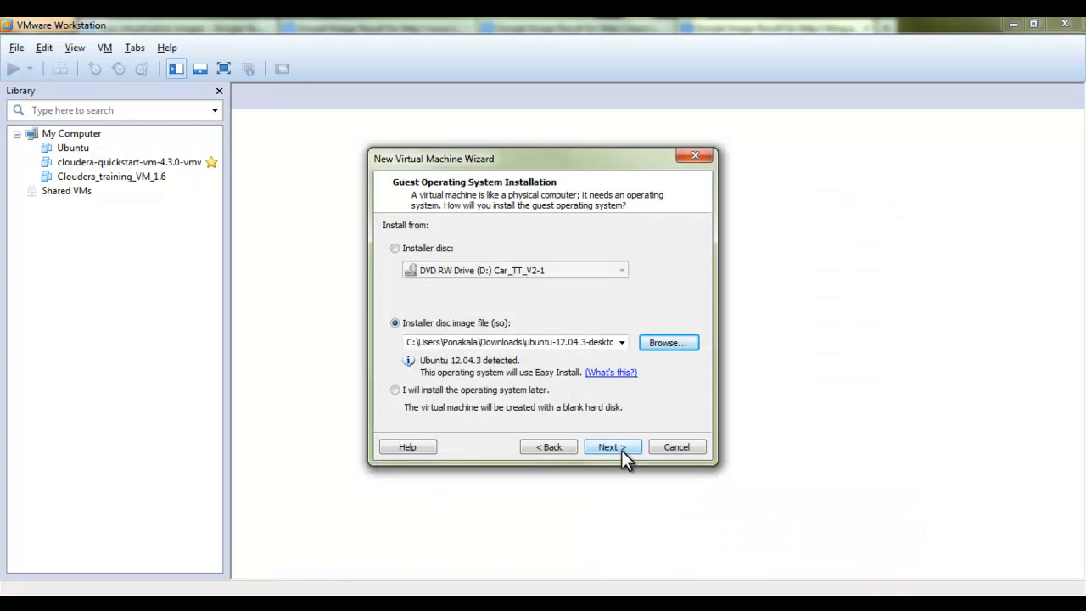
# Fill Easy Install with full name Ubuntu12, user name ubuntu and a matching password
pyautogui.click(608, 448)
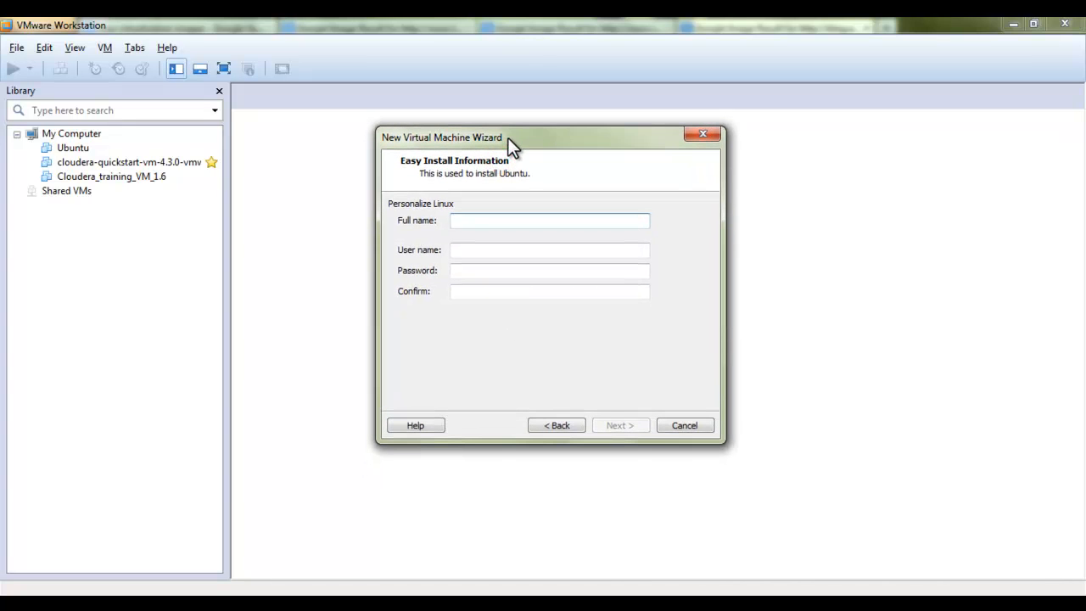
pyautogui.moveTo(471, 246)
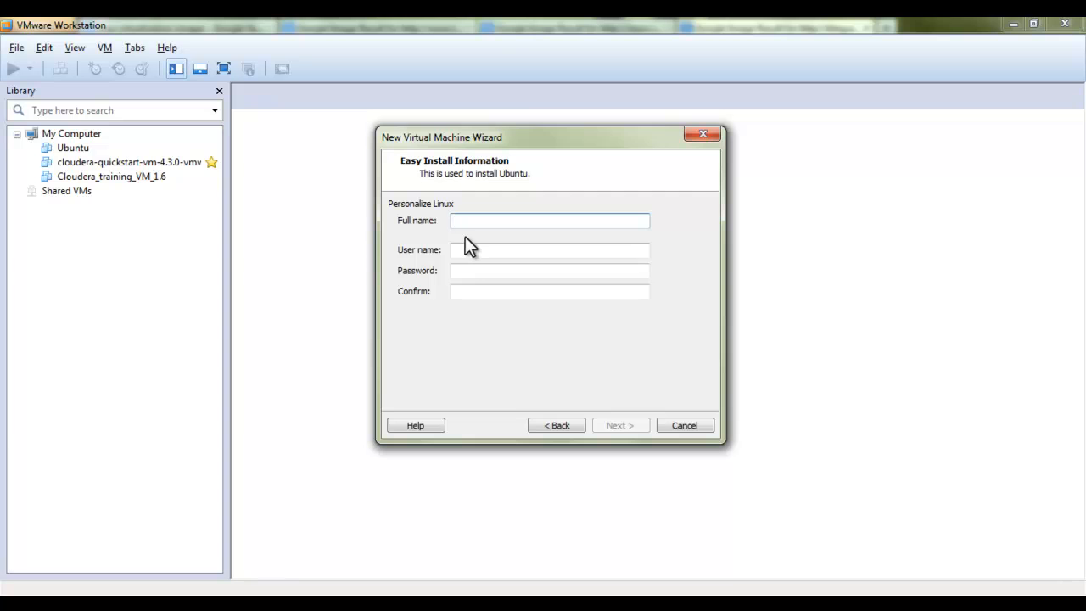
pyautogui.write('Ubuntu')
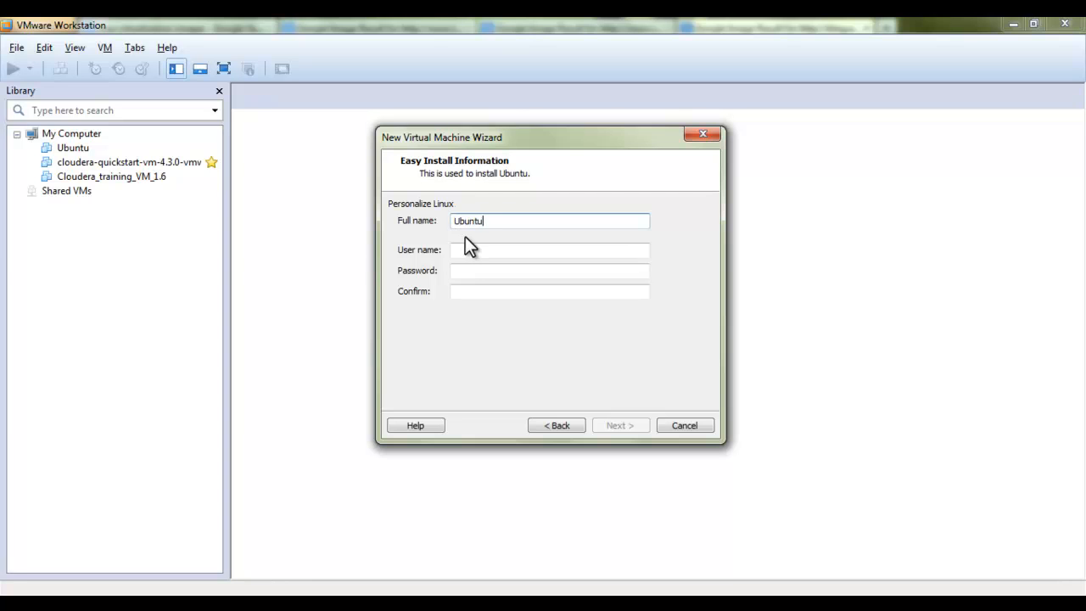
pyautogui.write('12')
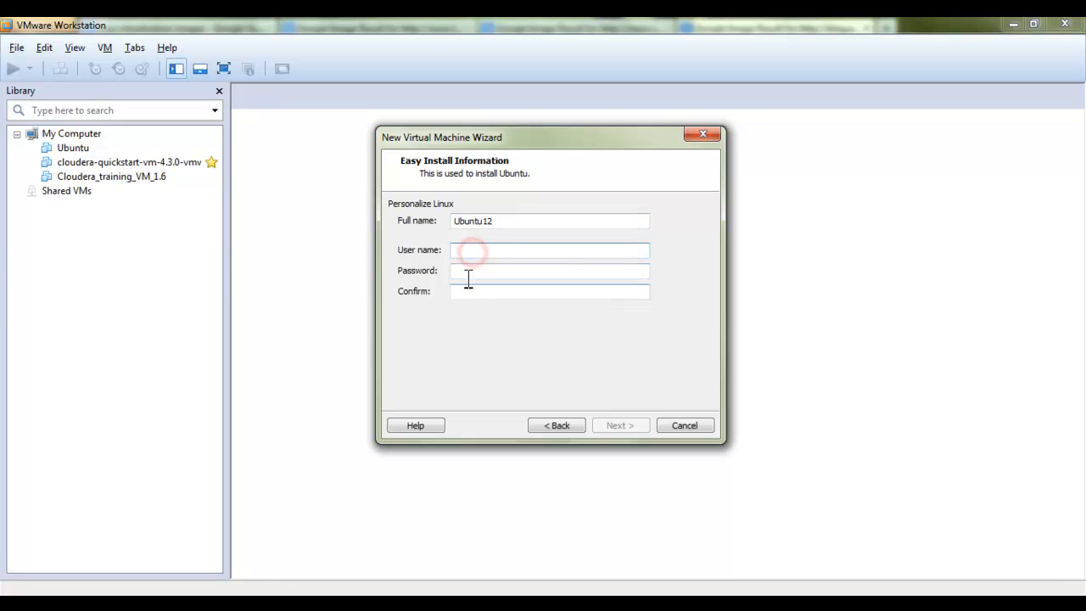
pyautogui.click(549, 271)
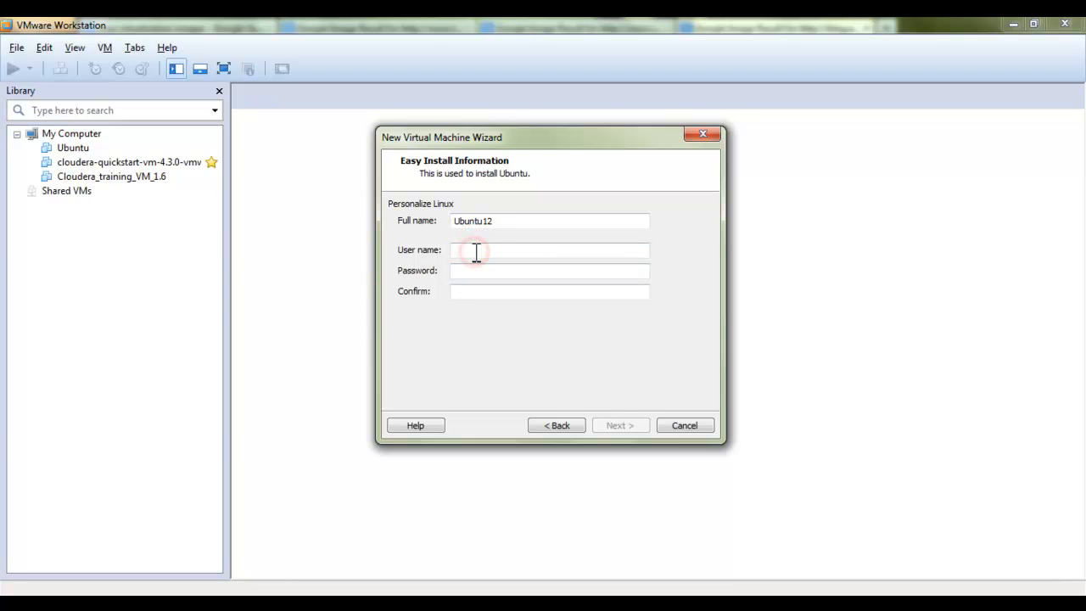
pyautogui.click(475, 250)
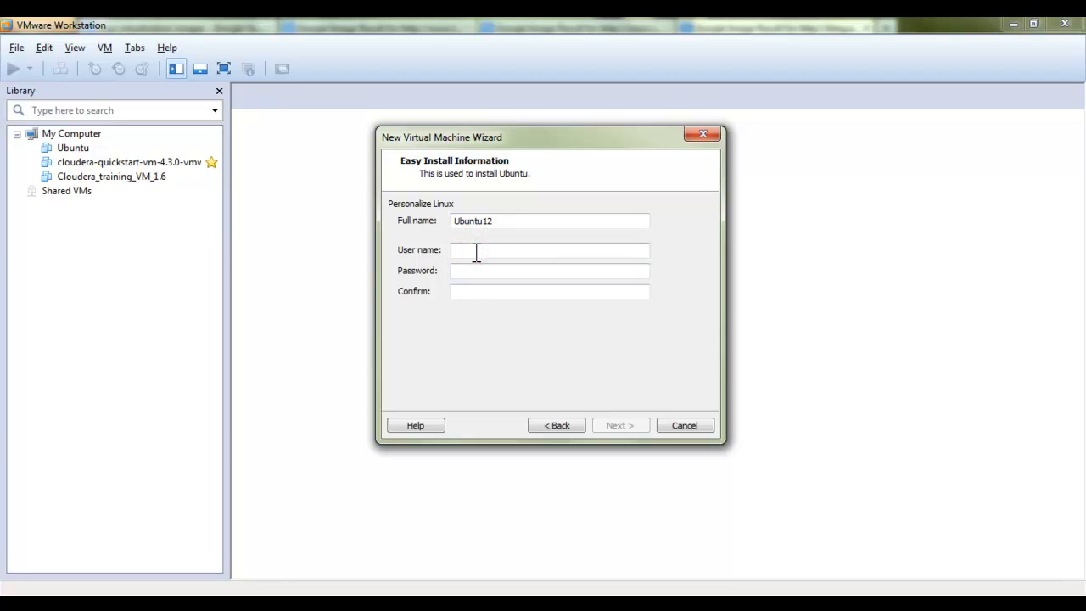
pyautogui.write('ub')
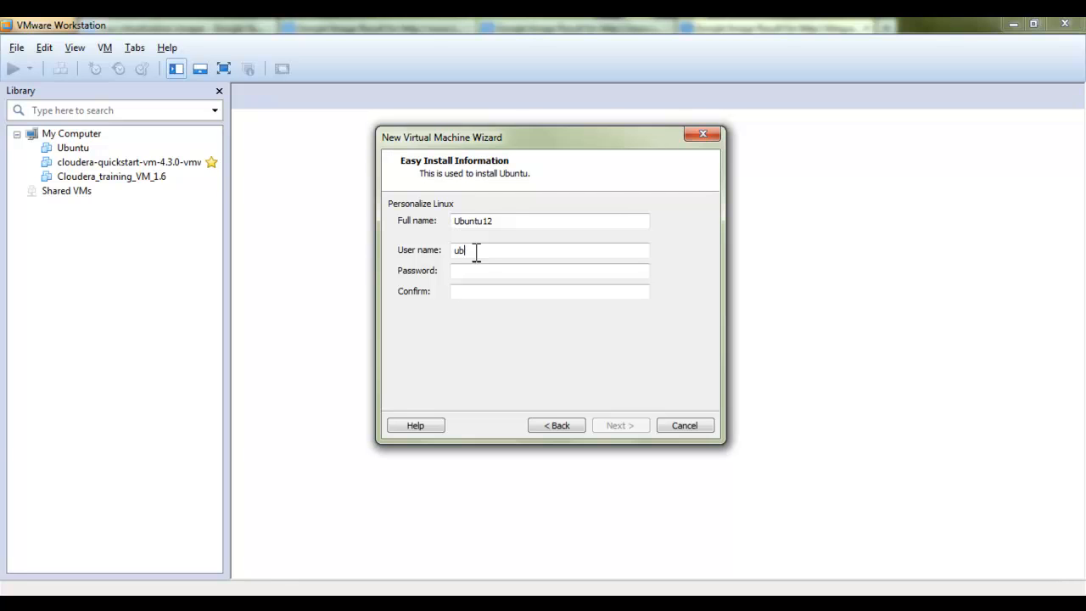
pyautogui.write('unt')
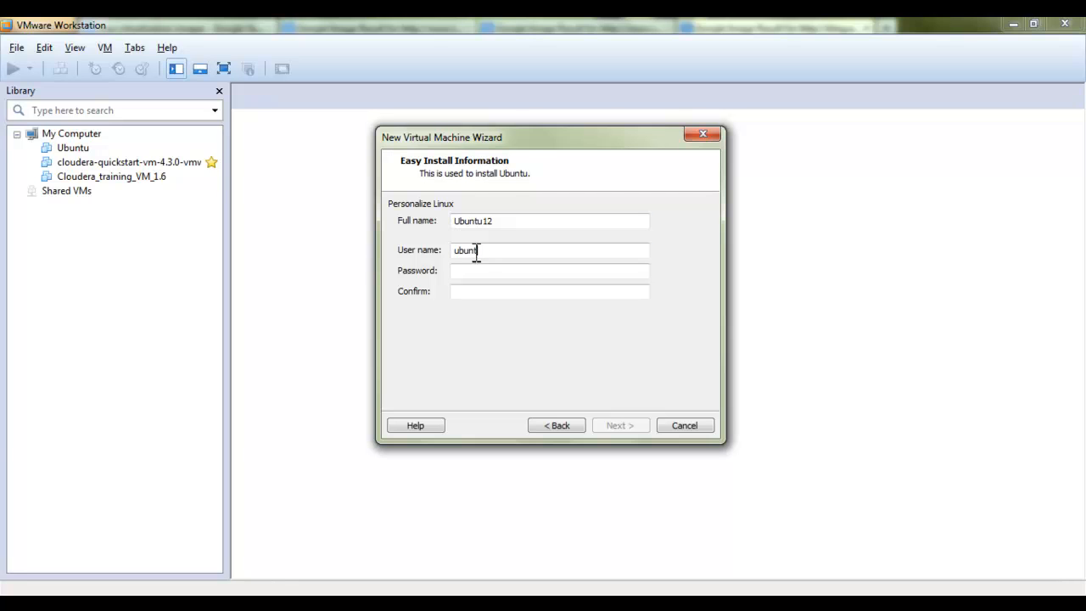
pyautogui.click(550, 270)
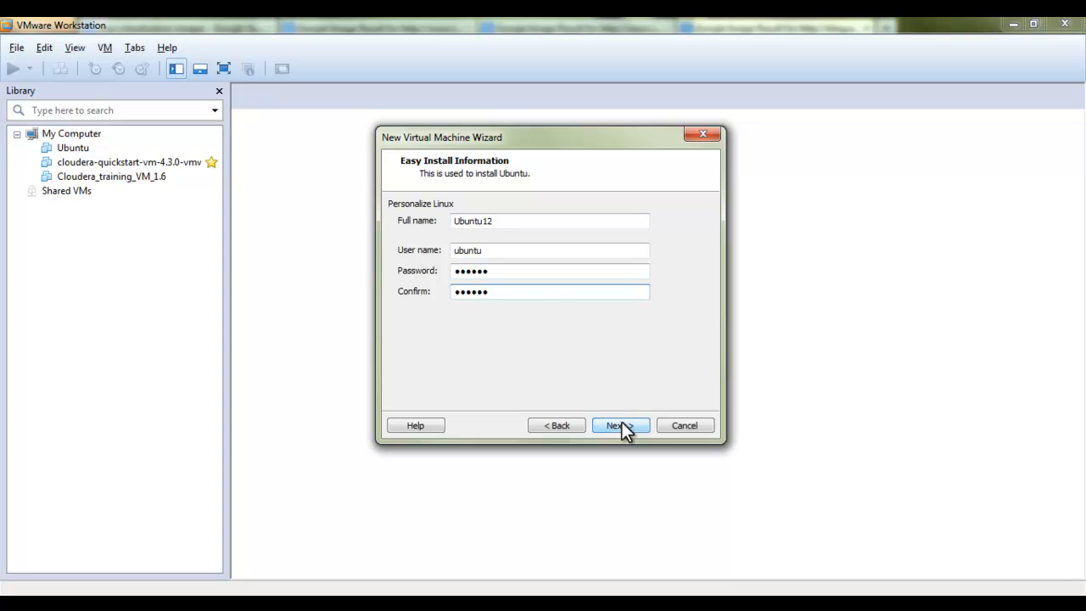
pyautogui.click(621, 425)
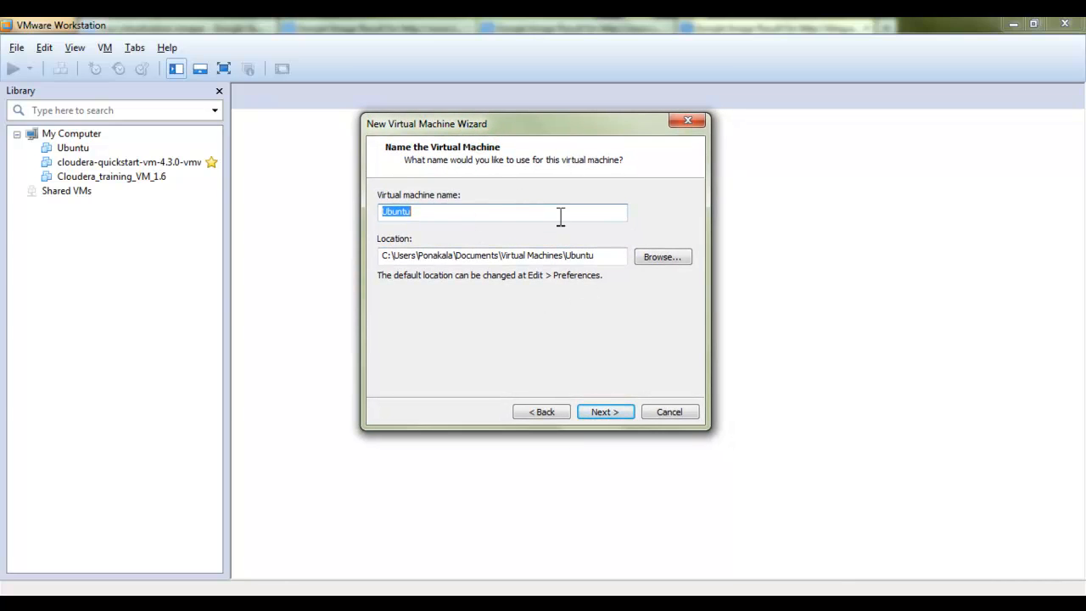
pyautogui.moveTo(670, 333)
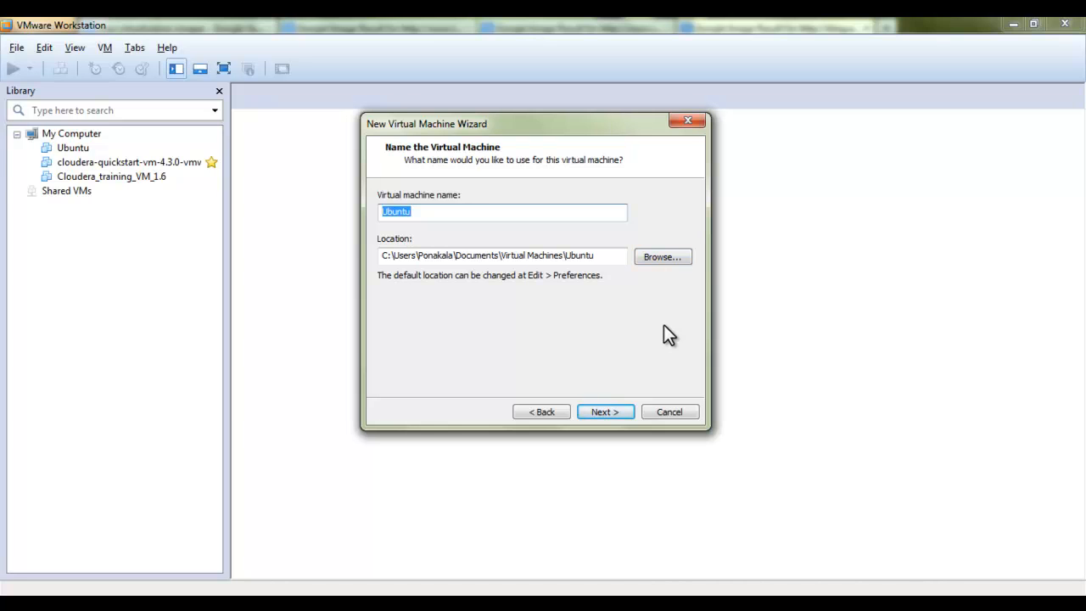
pyautogui.click(662, 256)
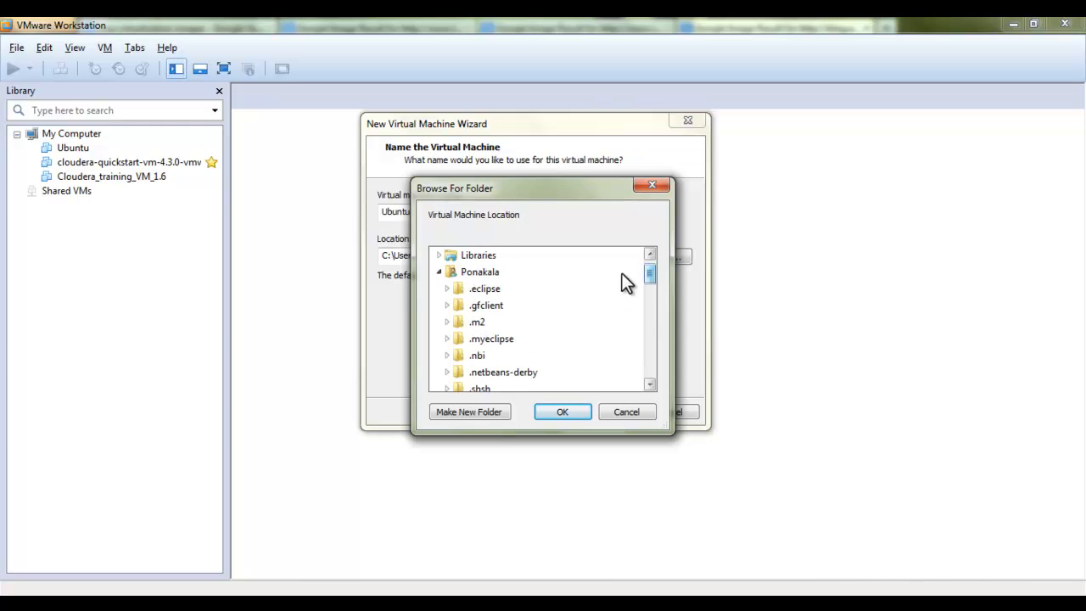
pyautogui.moveTo(647, 416)
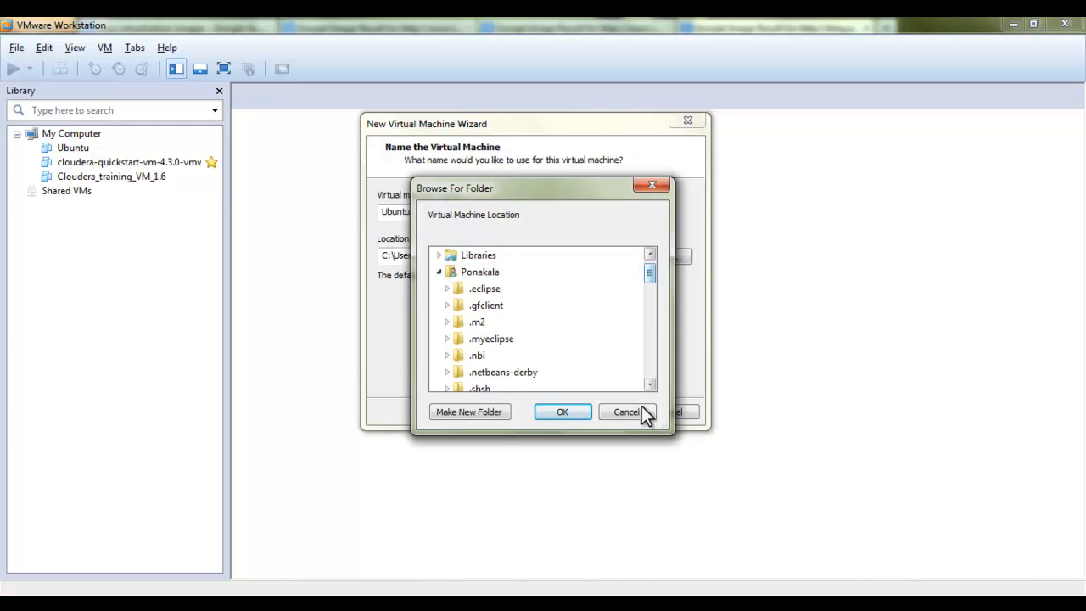
pyautogui.click(626, 411)
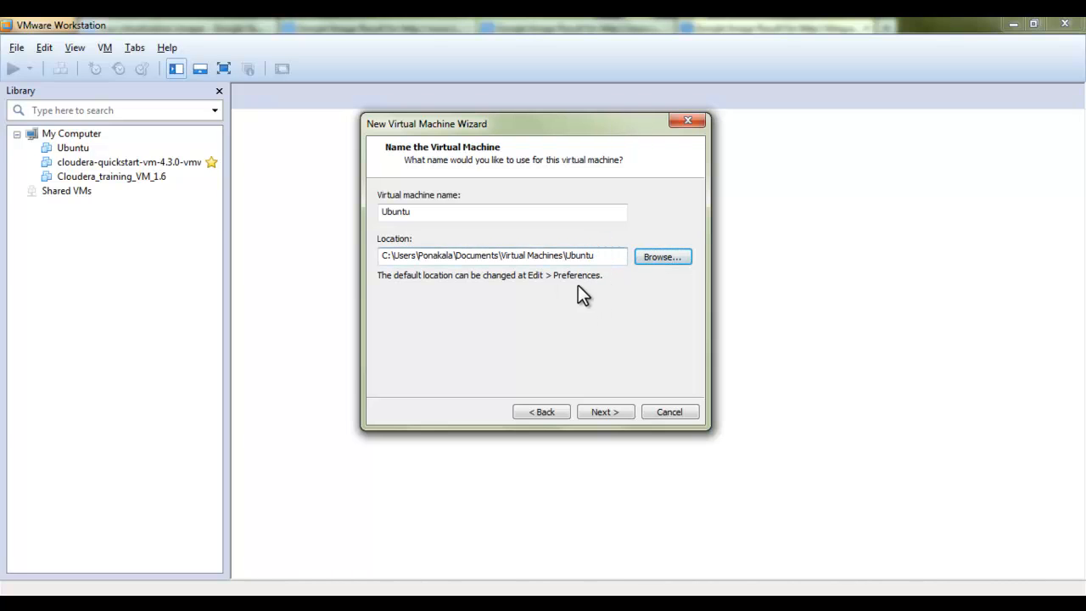
pyautogui.moveTo(605, 398)
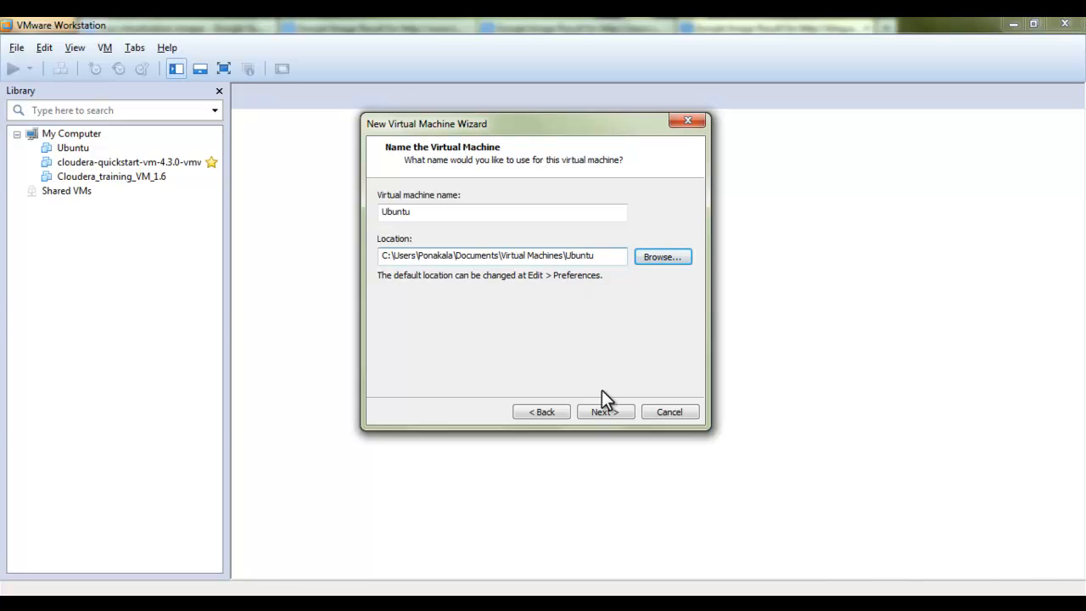
# Store the 20 GB virtual disk as a single file and finish creating the VM
pyautogui.click(605, 411)
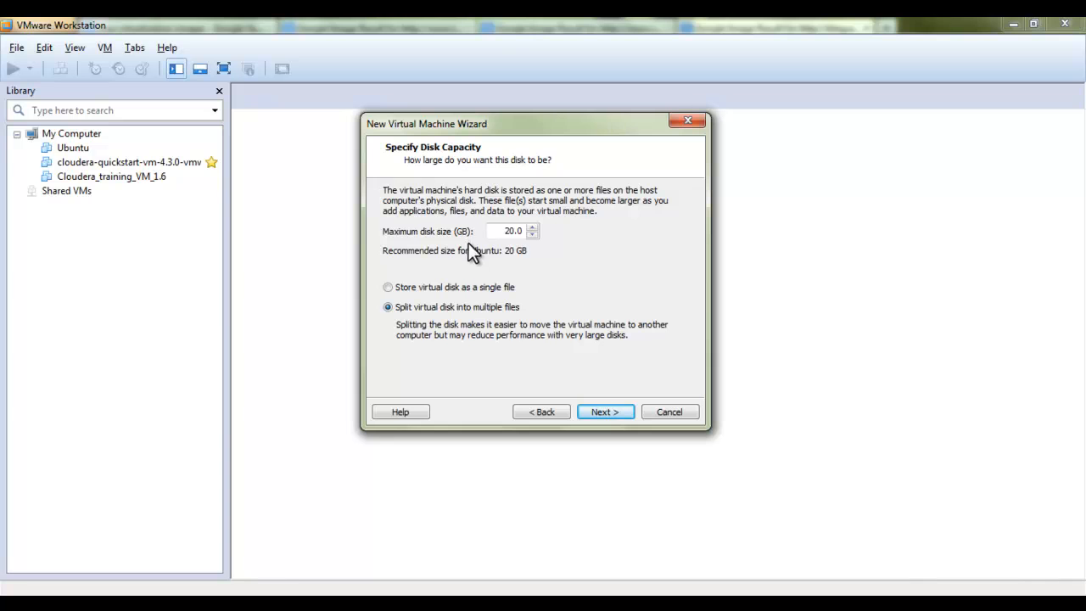
pyautogui.moveTo(482, 267)
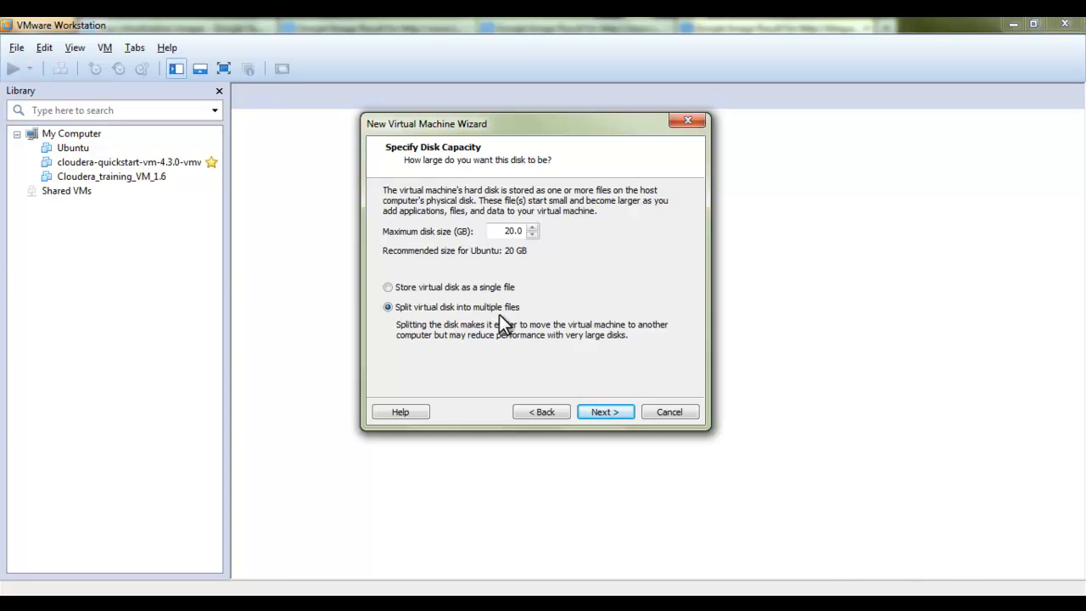
pyautogui.click(388, 287)
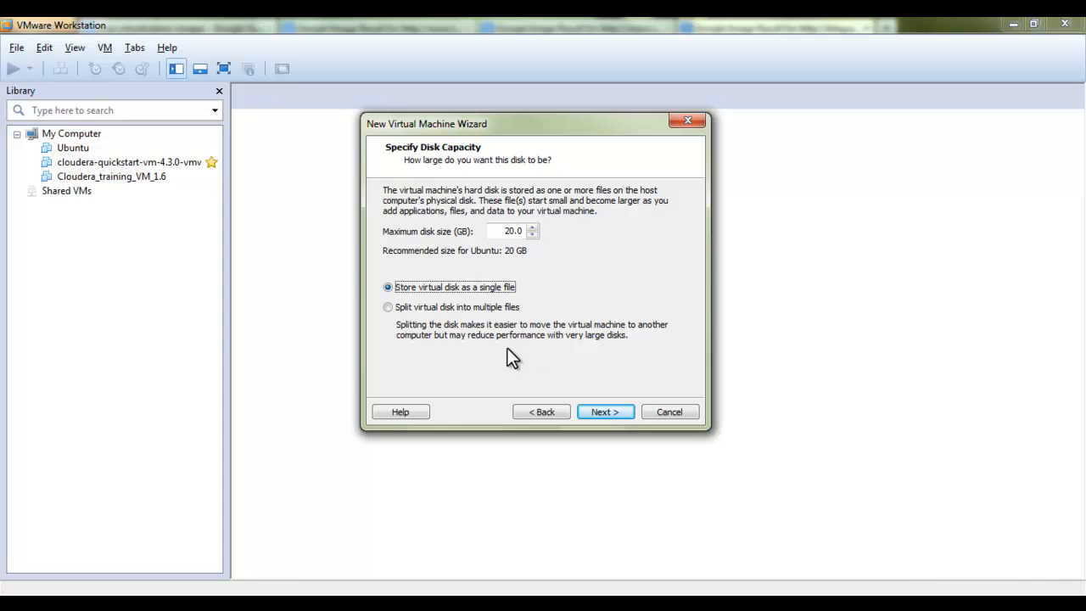
pyautogui.moveTo(583, 397)
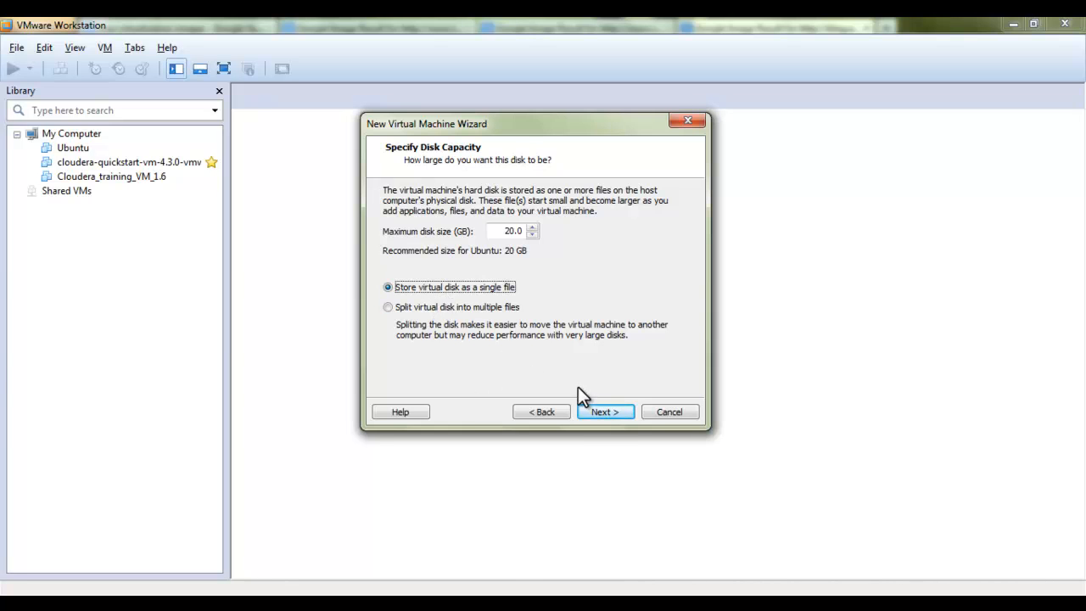
pyautogui.click(605, 412)
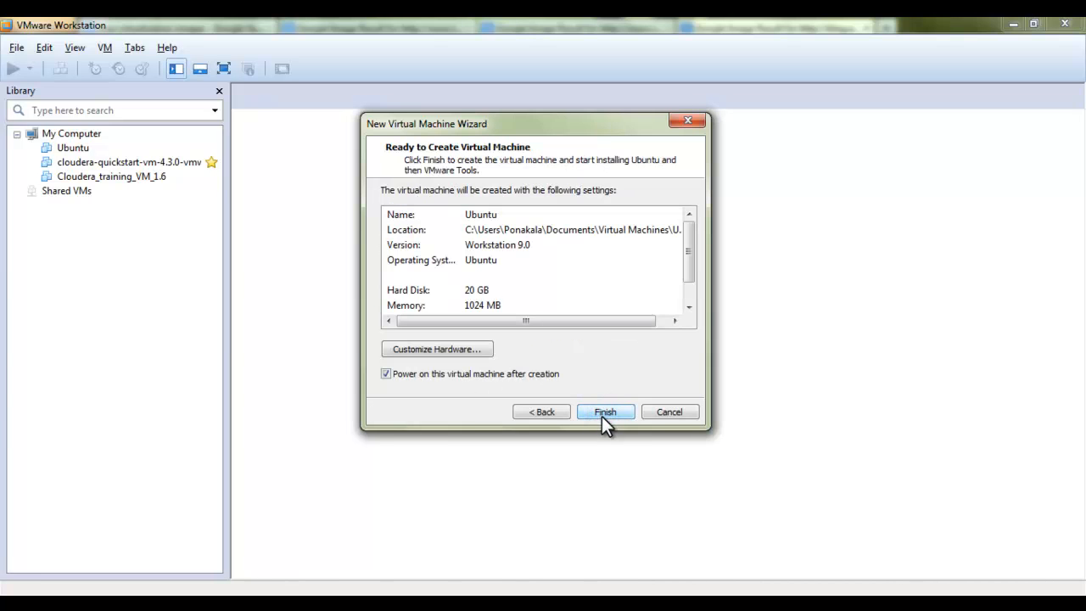
pyautogui.click(605, 412)
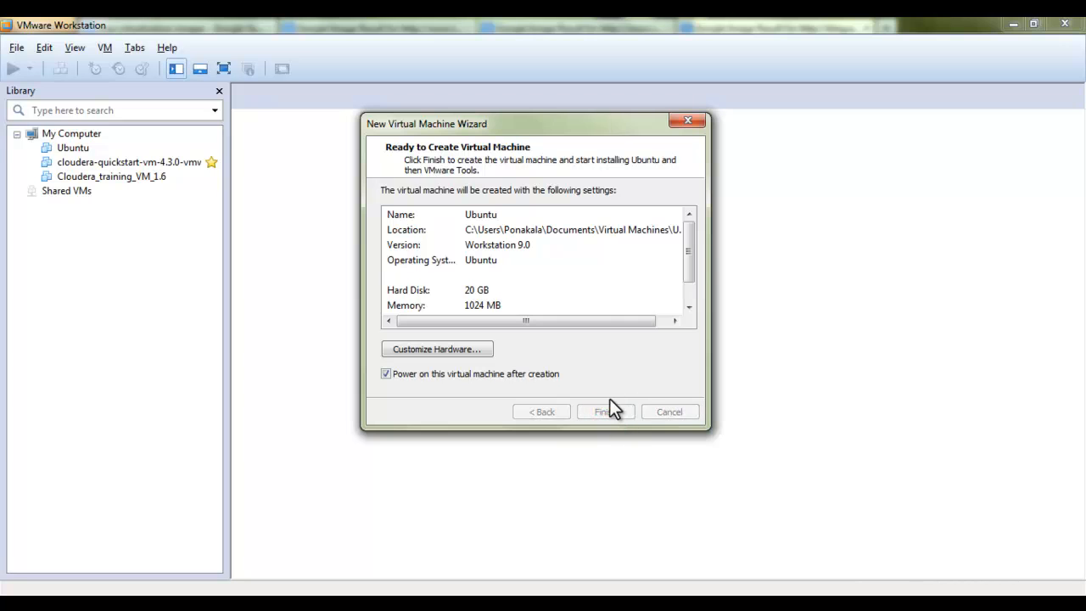
pyautogui.click(605, 412)
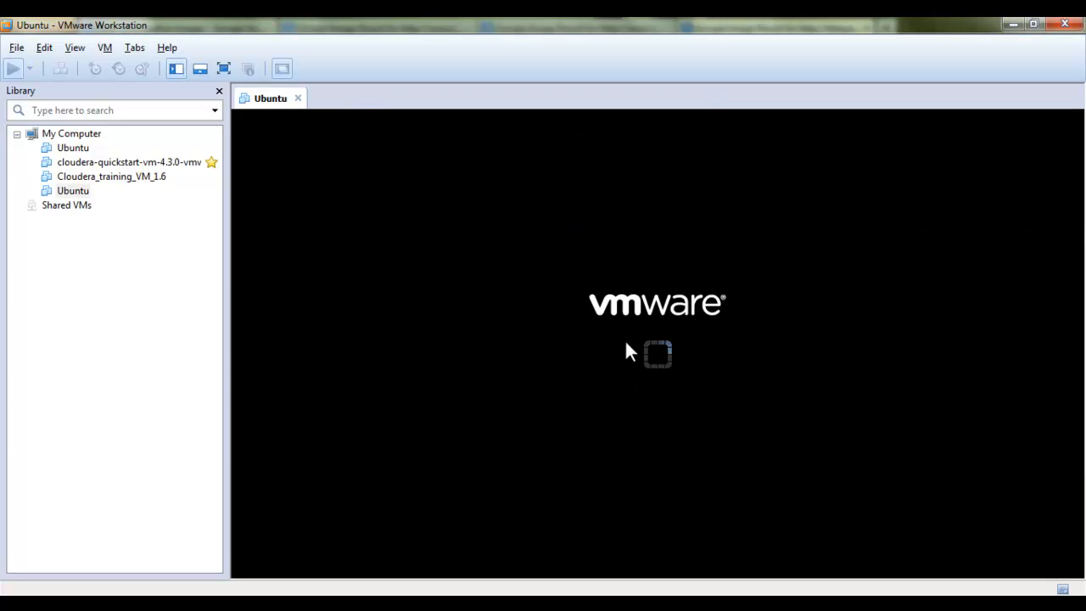
# Switch the booting Ubuntu VM to full screen
pyautogui.click(12, 69)
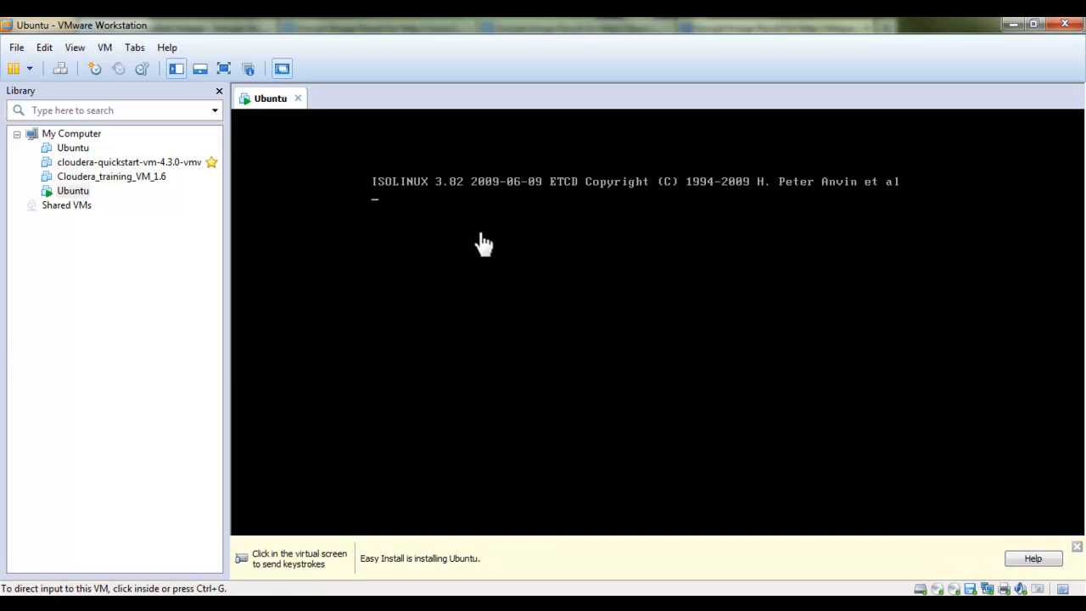
pyautogui.moveTo(624, 319)
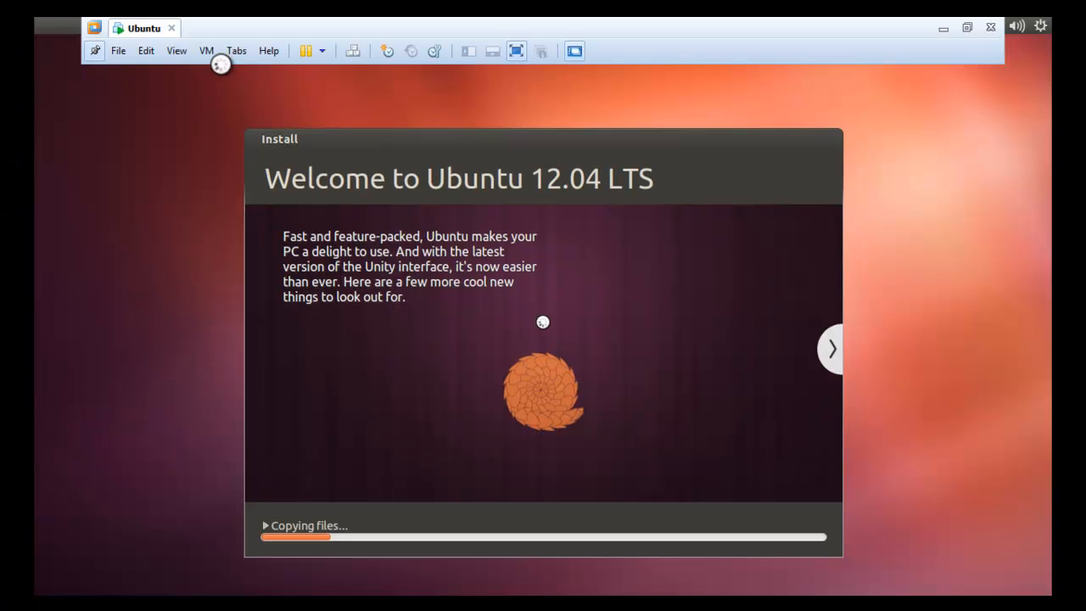
pyautogui.click(176, 50)
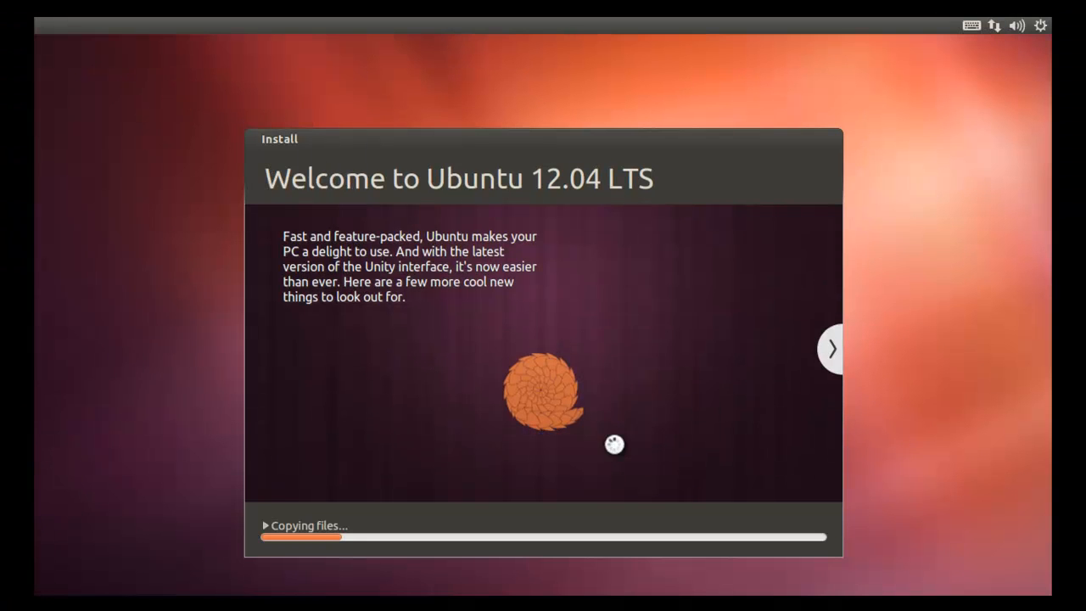
pyautogui.moveTo(447, 260)
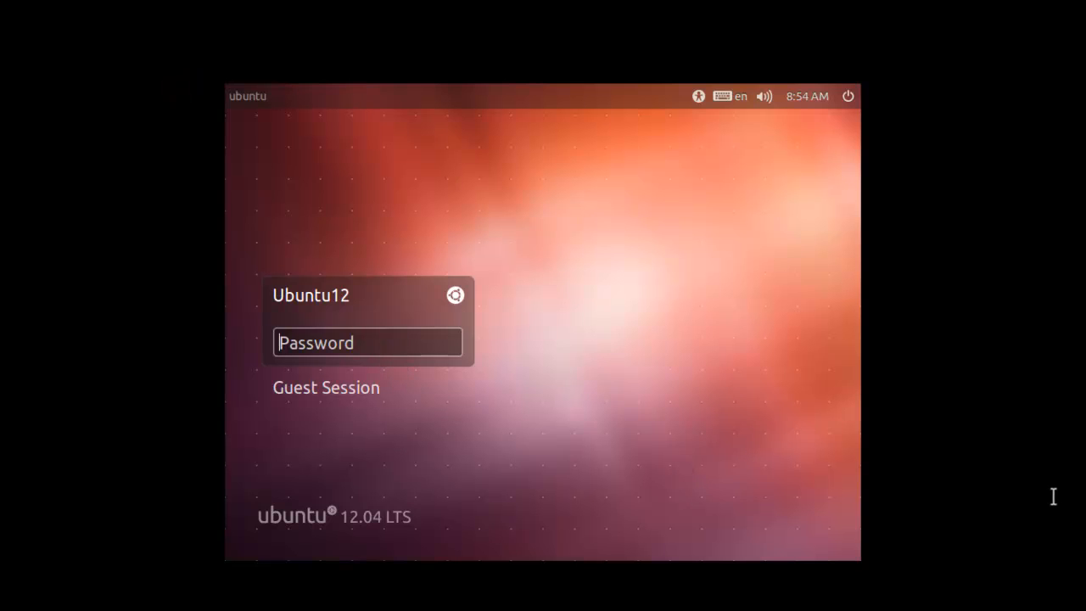
pyautogui.moveTo(603, 32)
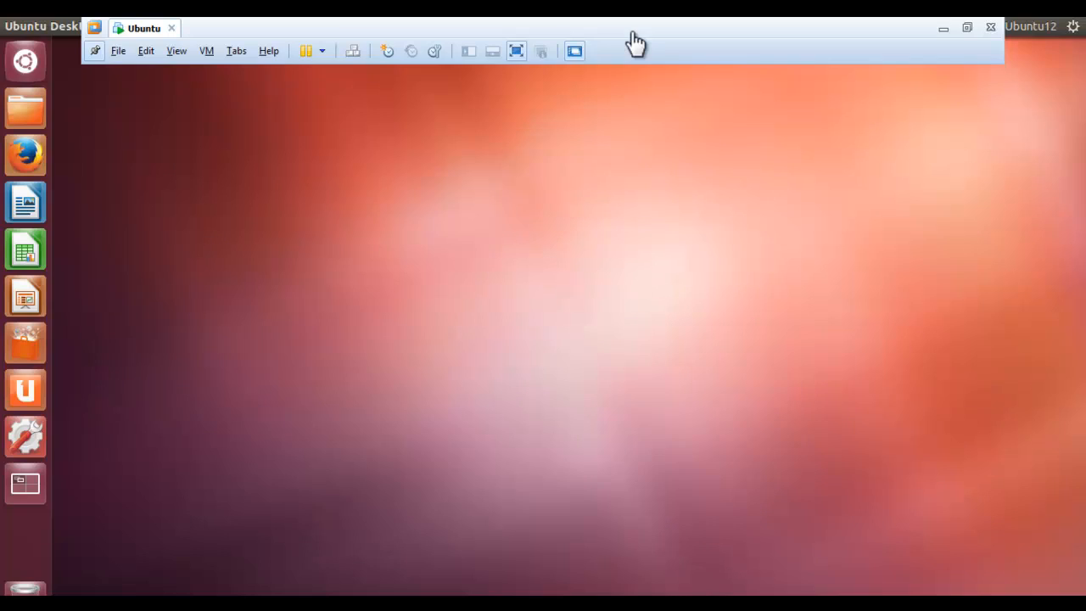
# Put the Ubuntu VM display into Exclusive Mode via the View menu
pyautogui.click(177, 50)
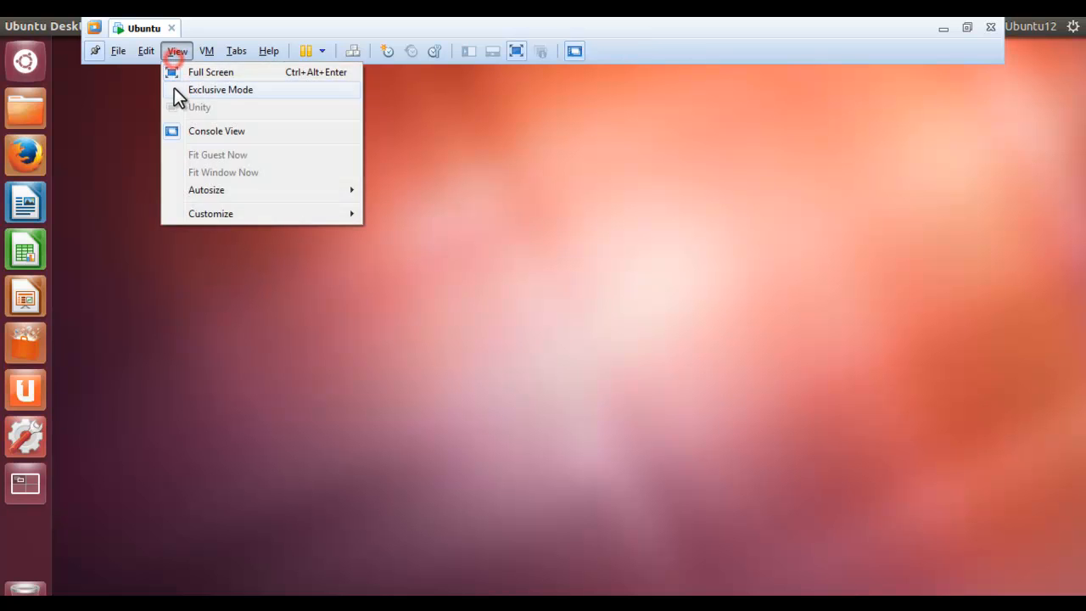
pyautogui.click(211, 71)
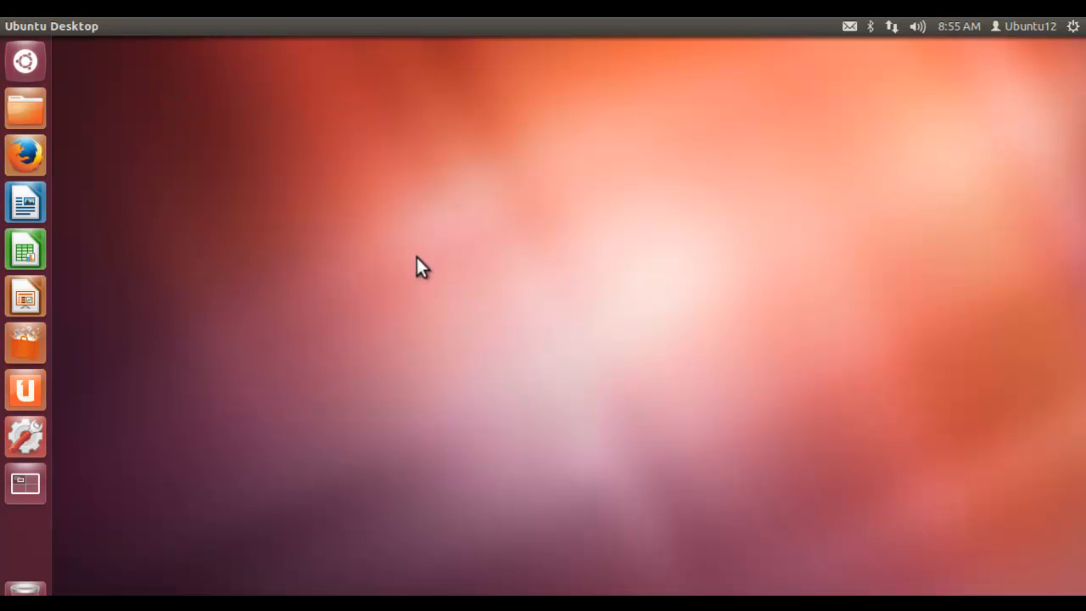
pyautogui.moveTo(233, 218)
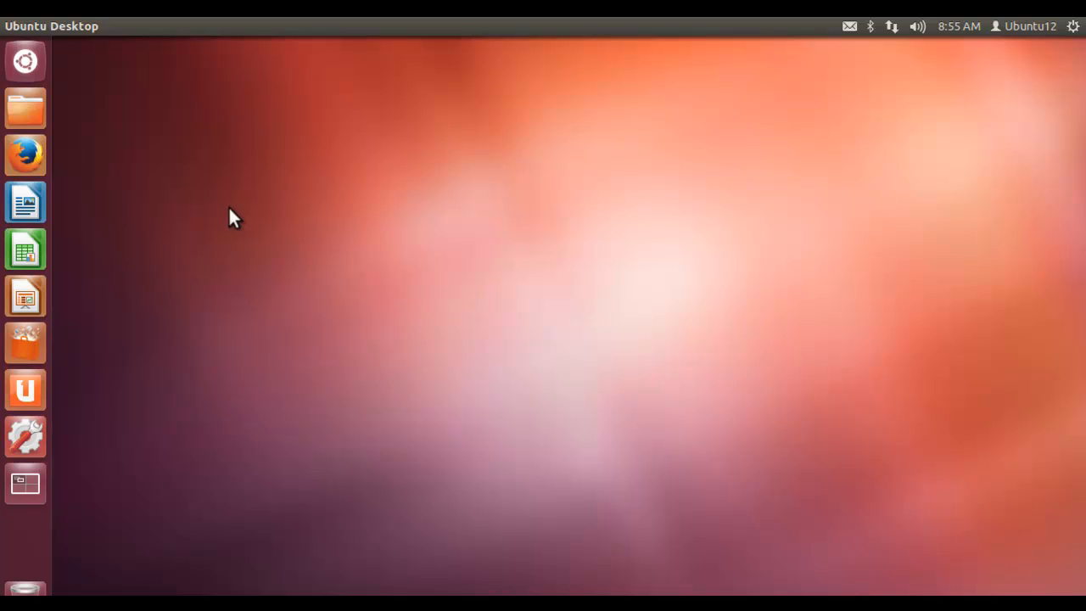
pyautogui.moveTo(26, 155)
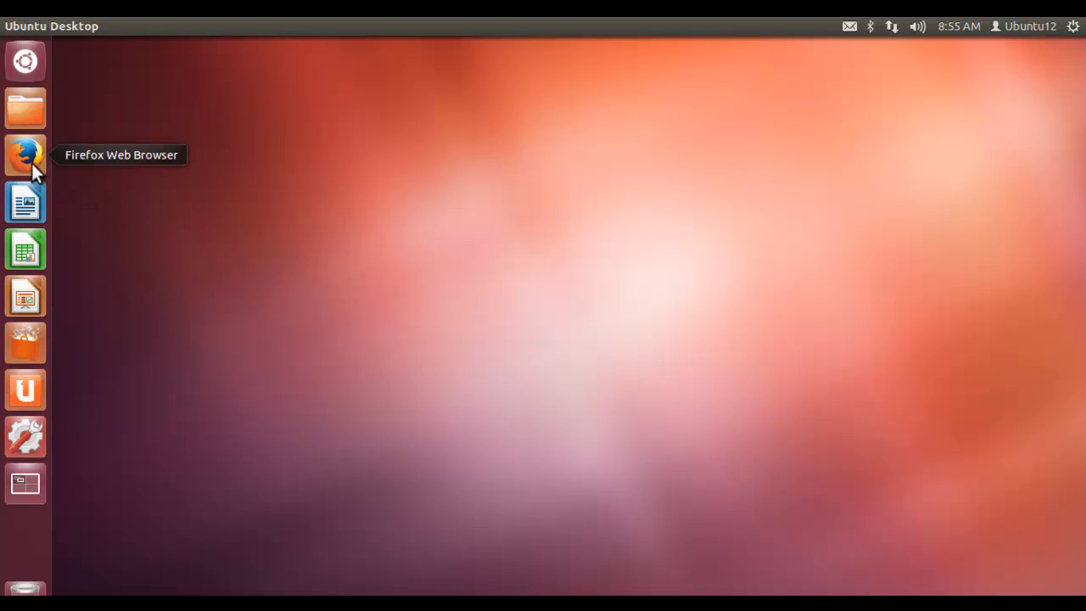
pyautogui.moveTo(99, 168)
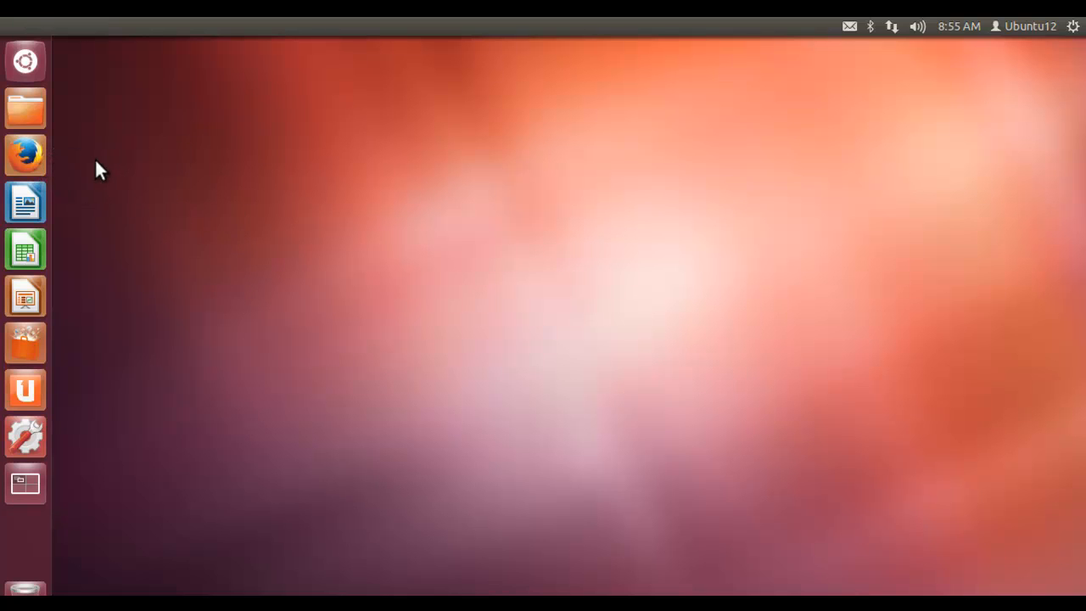
# Search the Dash for 'ter' and launch Terminal
pyautogui.click(25, 61)
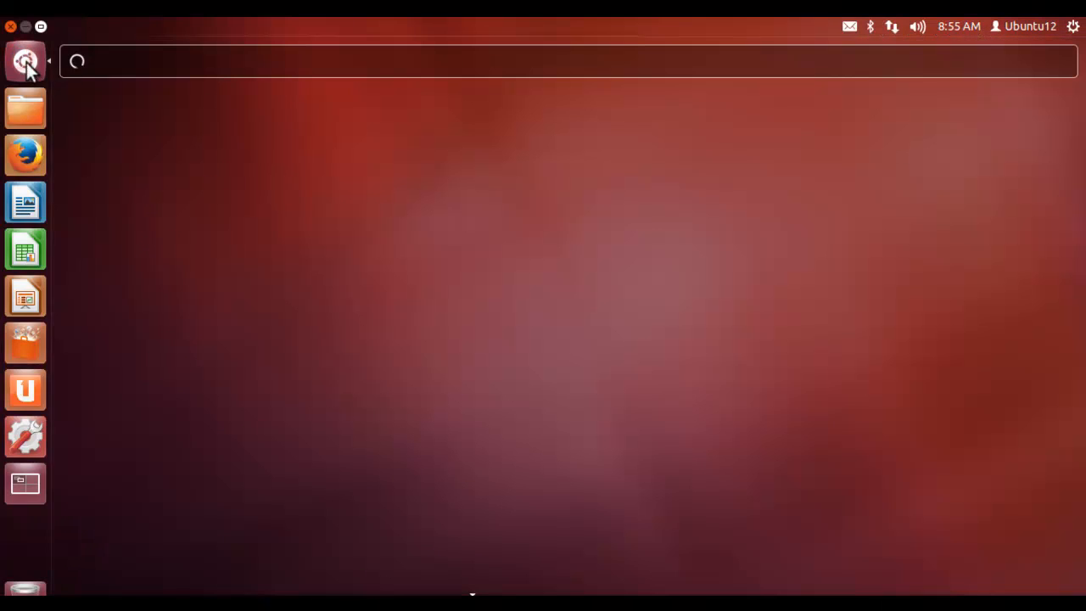
pyautogui.write('t')
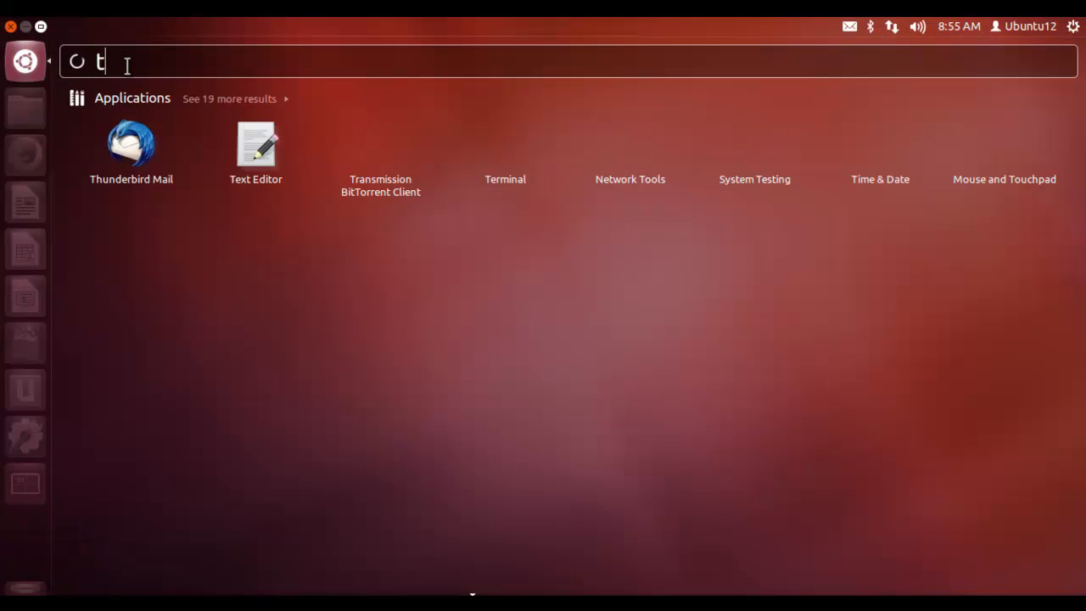
pyautogui.write('er')
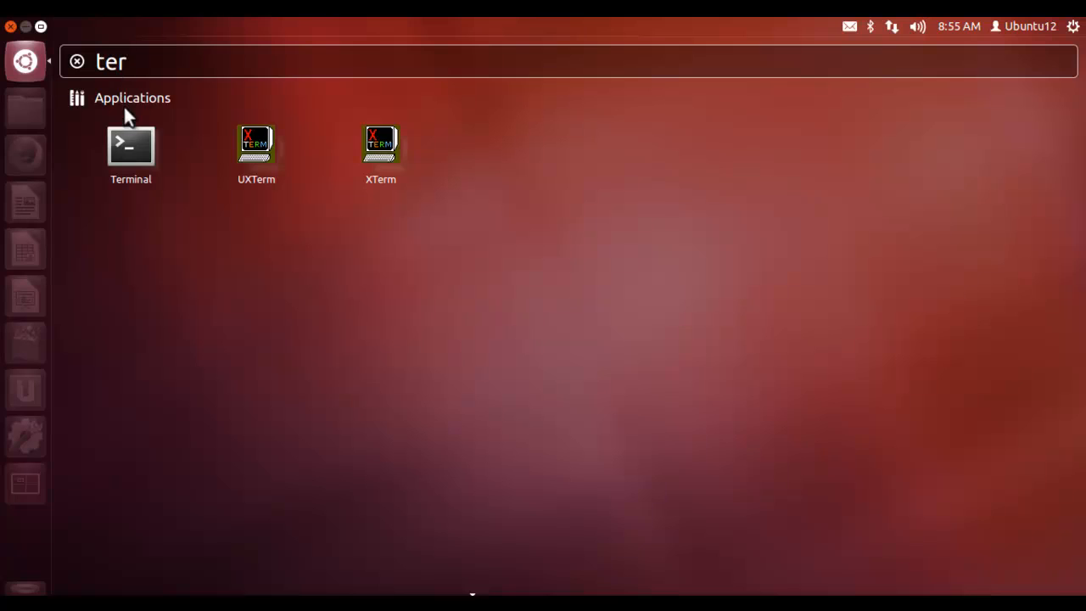
pyautogui.click(130, 144)
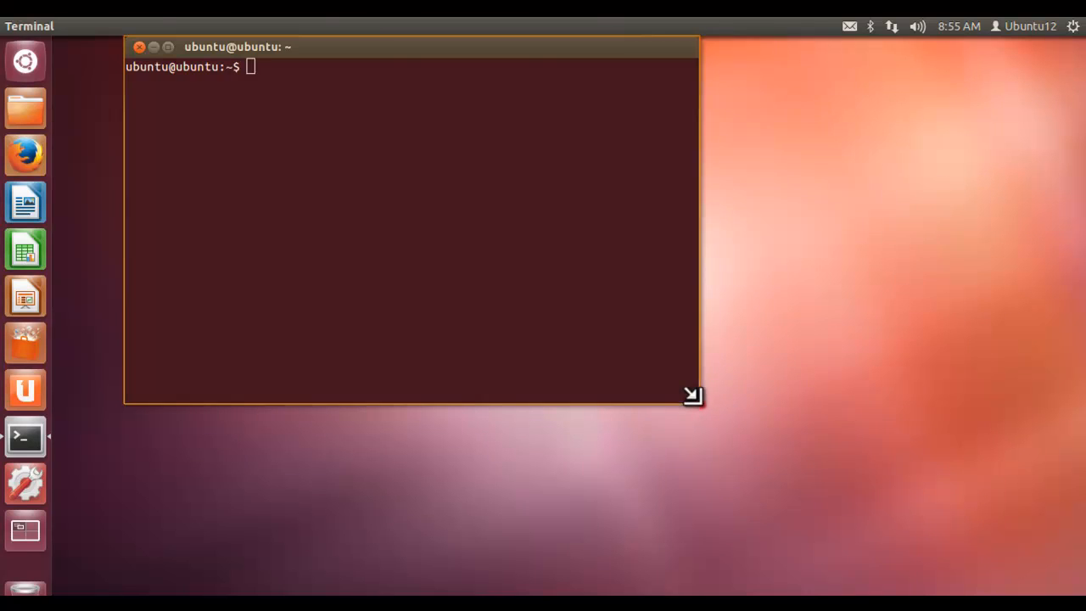
# Enlarge the Terminal window, then run ls and pwd
pyautogui.moveTo(692, 396); pyautogui.dragTo(918, 461)
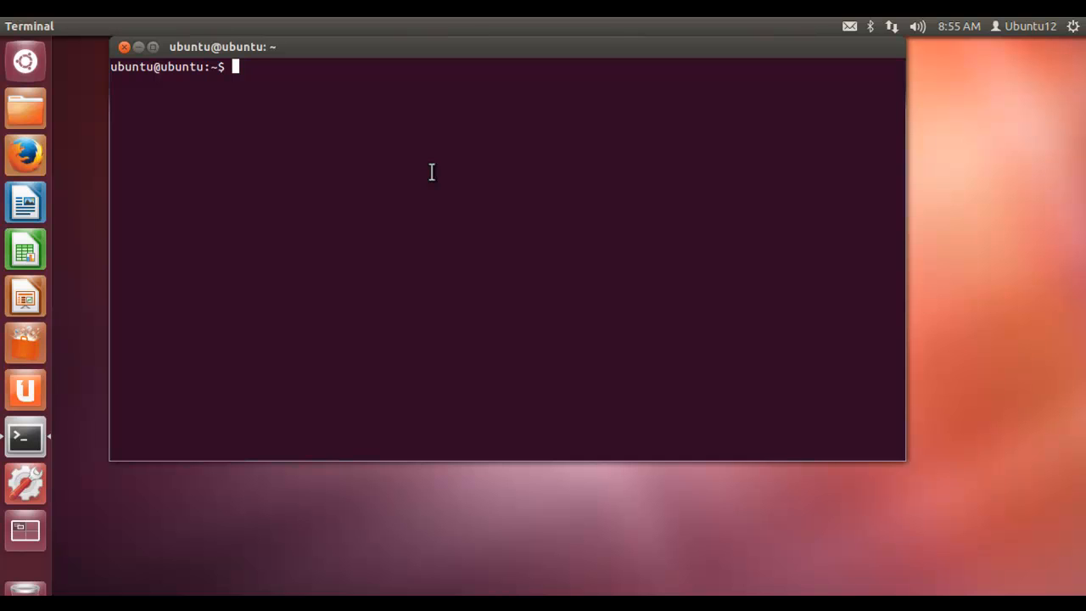
pyautogui.write('ls')
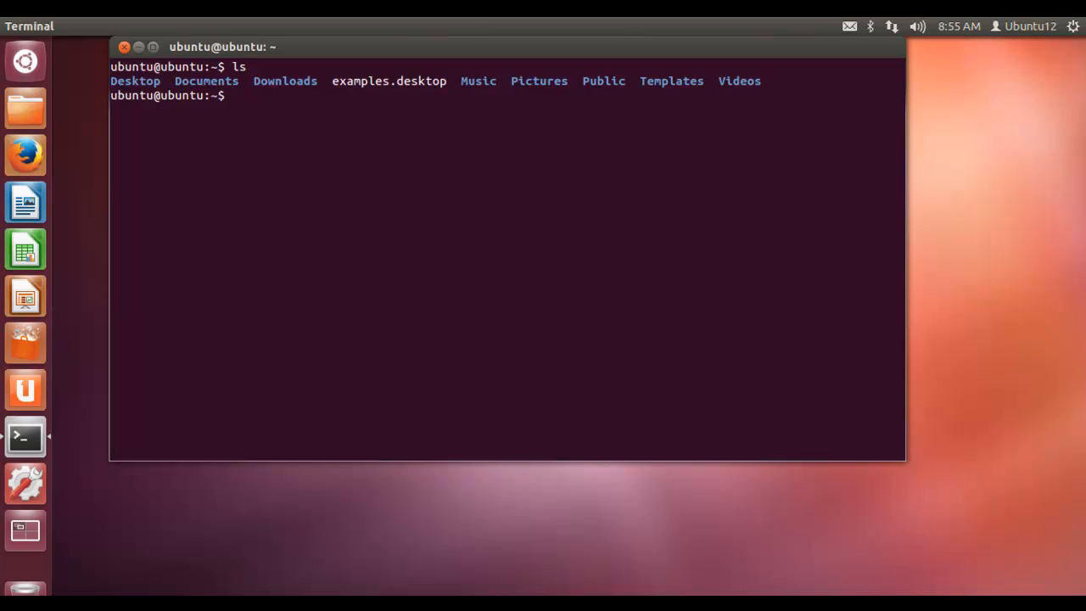
pyautogui.write('pwd')
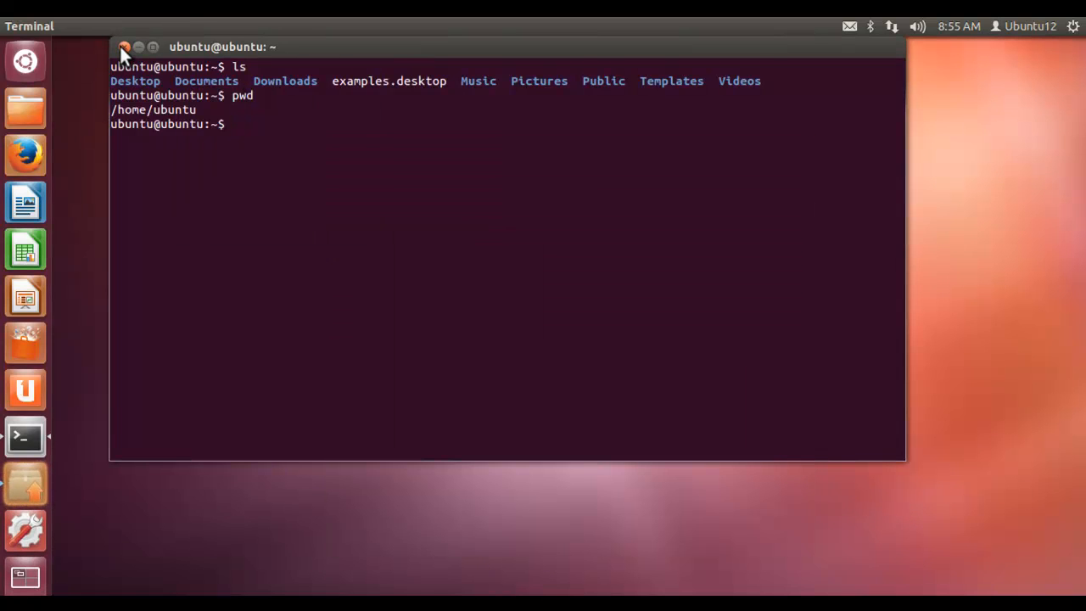
# Close the Terminal window with its title-bar close button
pyautogui.click(124, 46)
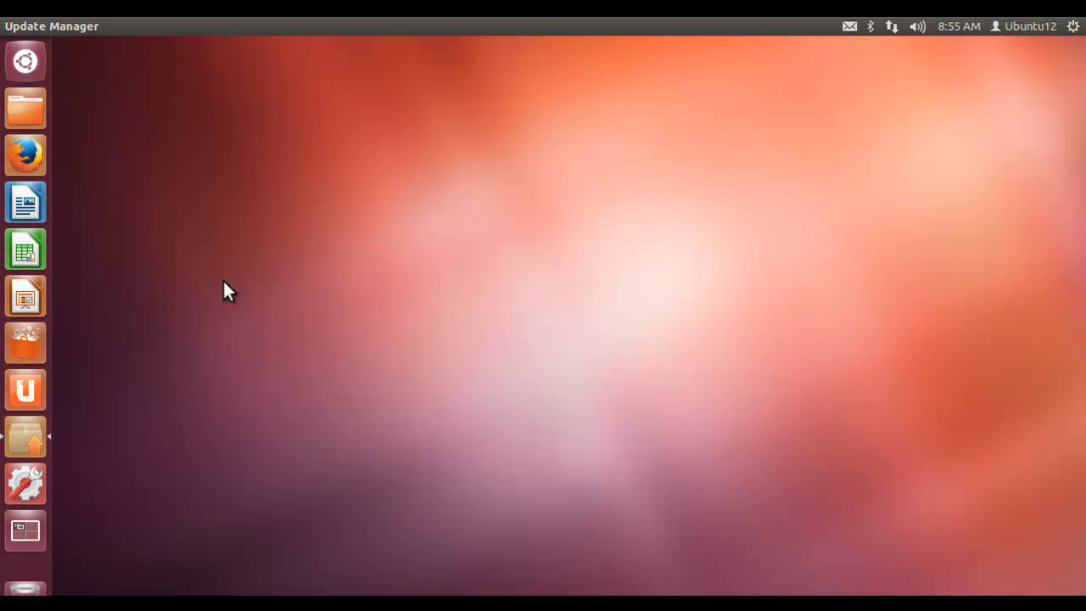
pyautogui.moveTo(270, 354)
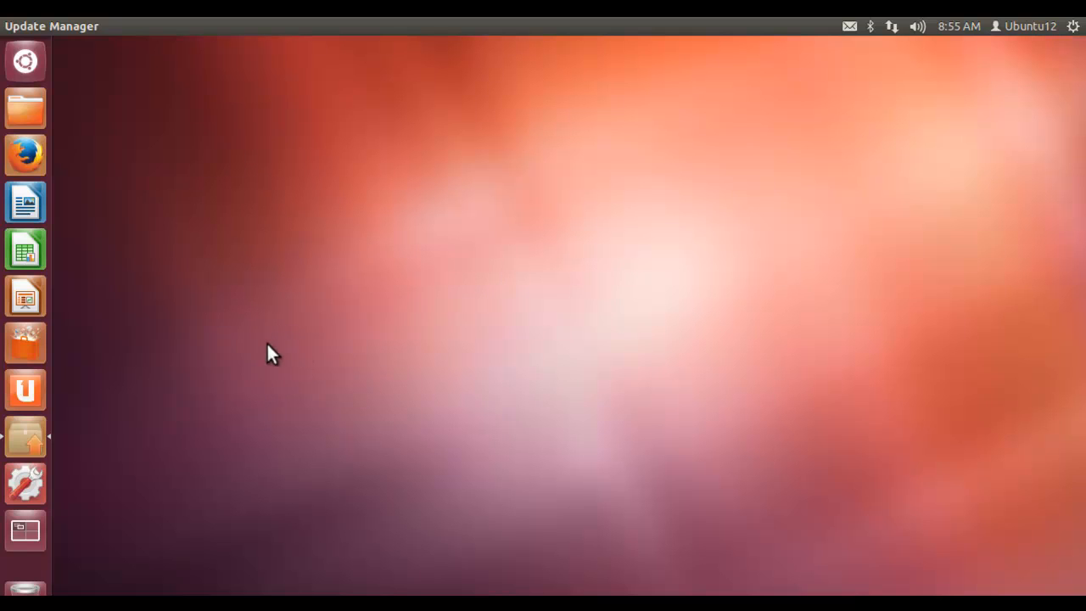
pyautogui.moveTo(310, 247)
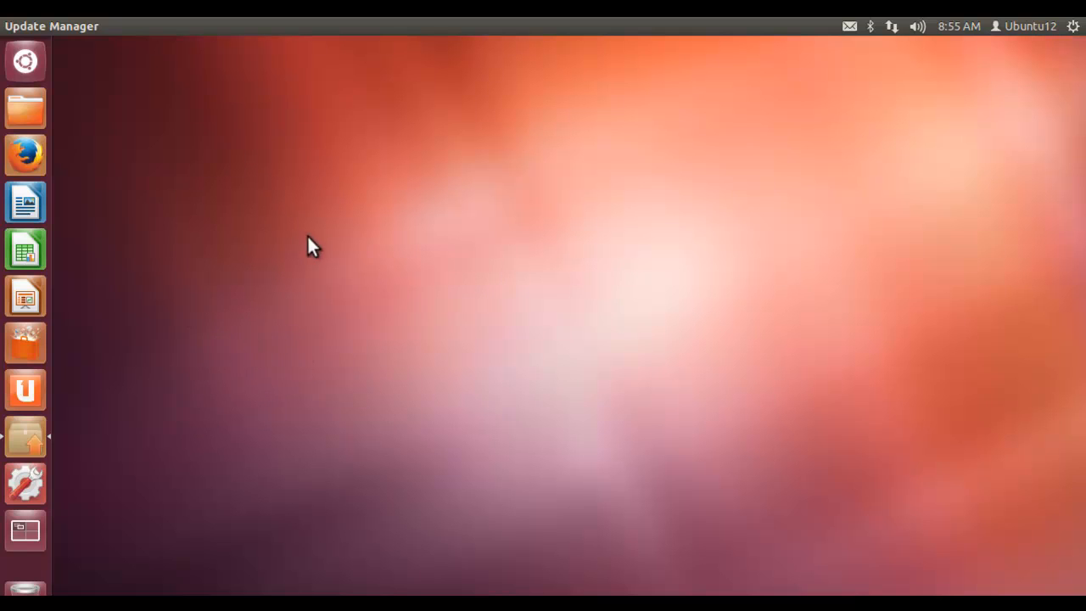
pyautogui.moveTo(286, 202)
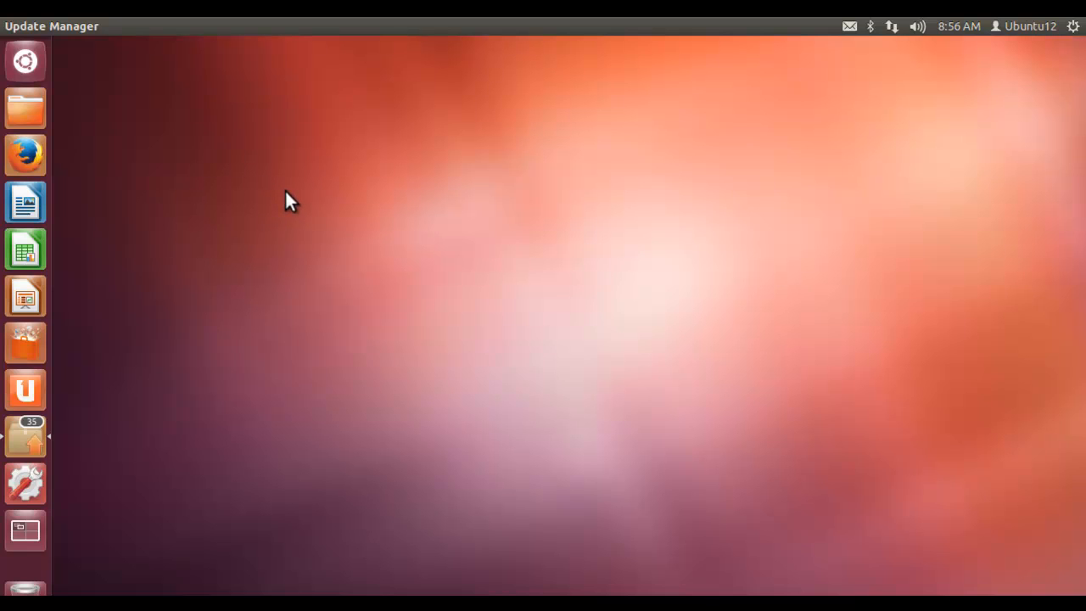
pyautogui.moveTo(274, 192)
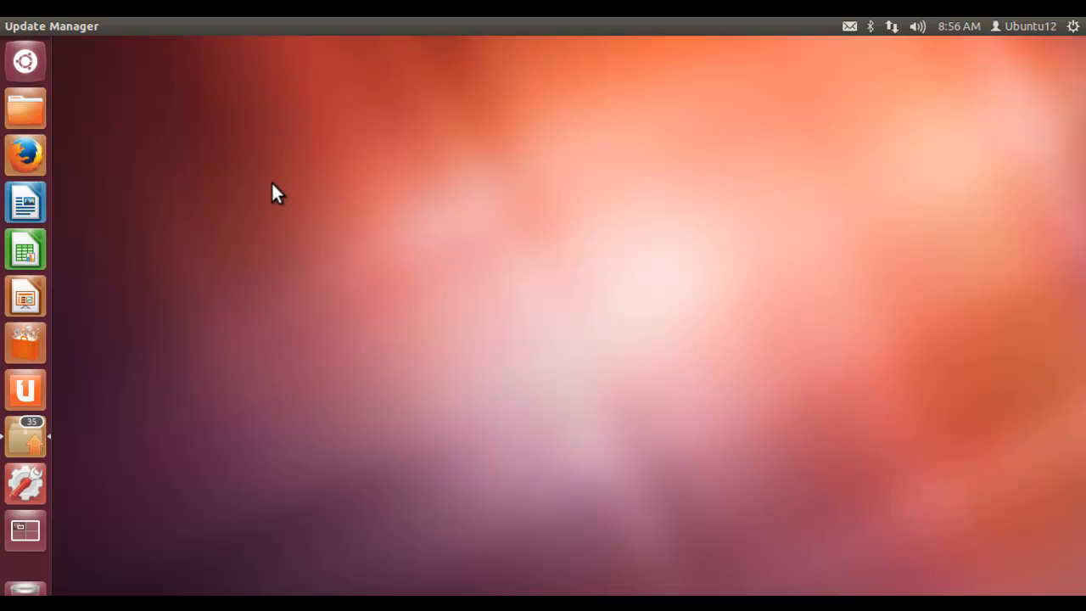